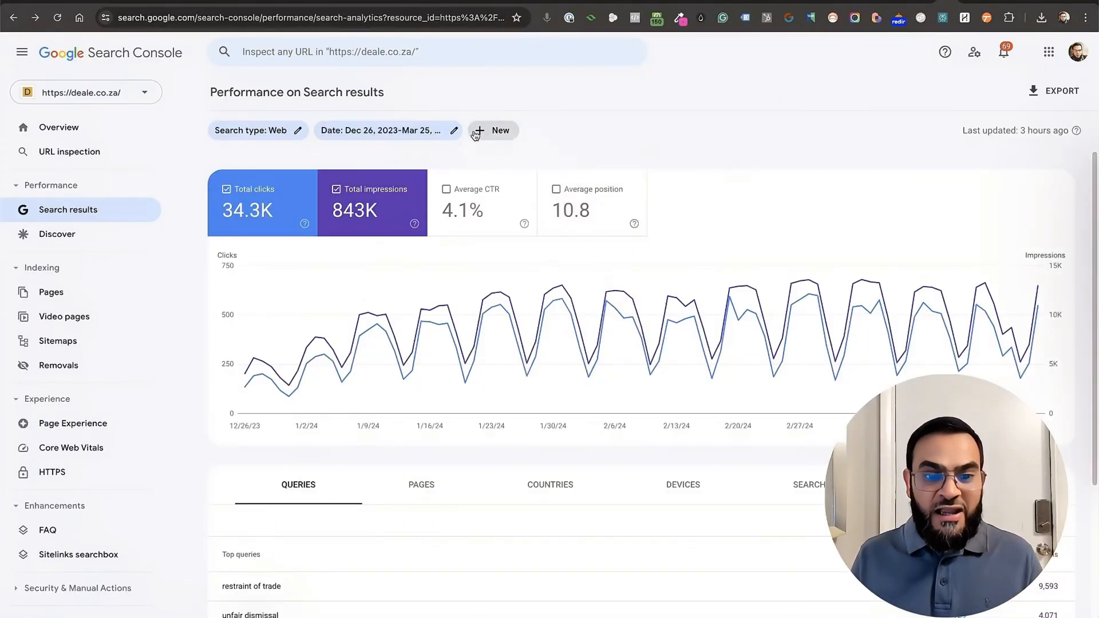
Begin a new AI-created gamma from the Gamma home page
{"action": "left_click", "coordinate": [383, 130]}
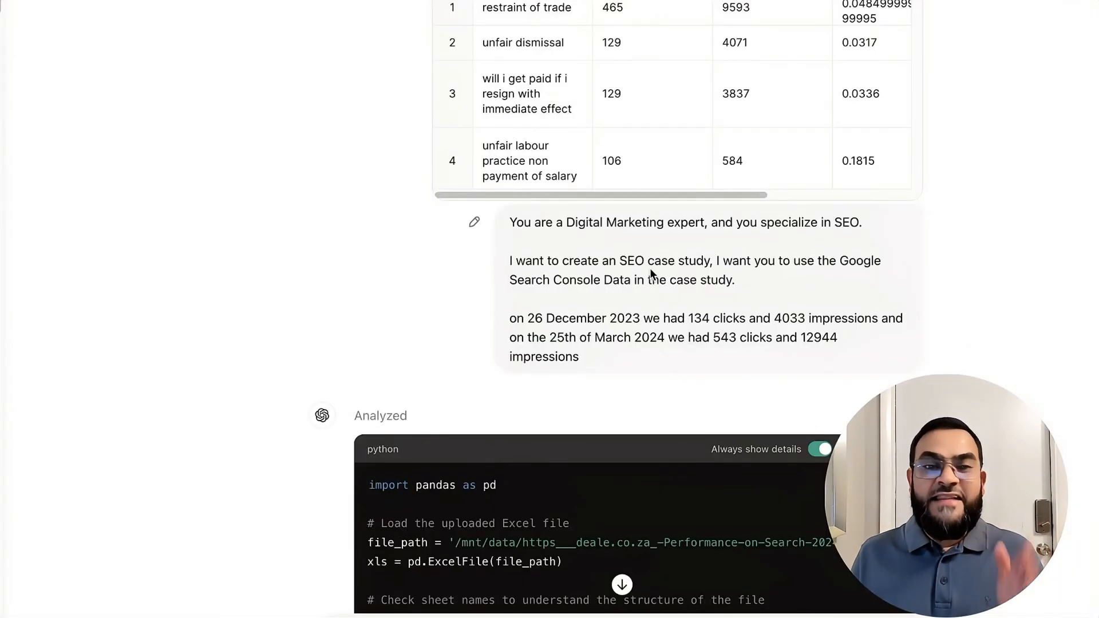
{"action": "mouse_move", "coordinate": [534, 208]}
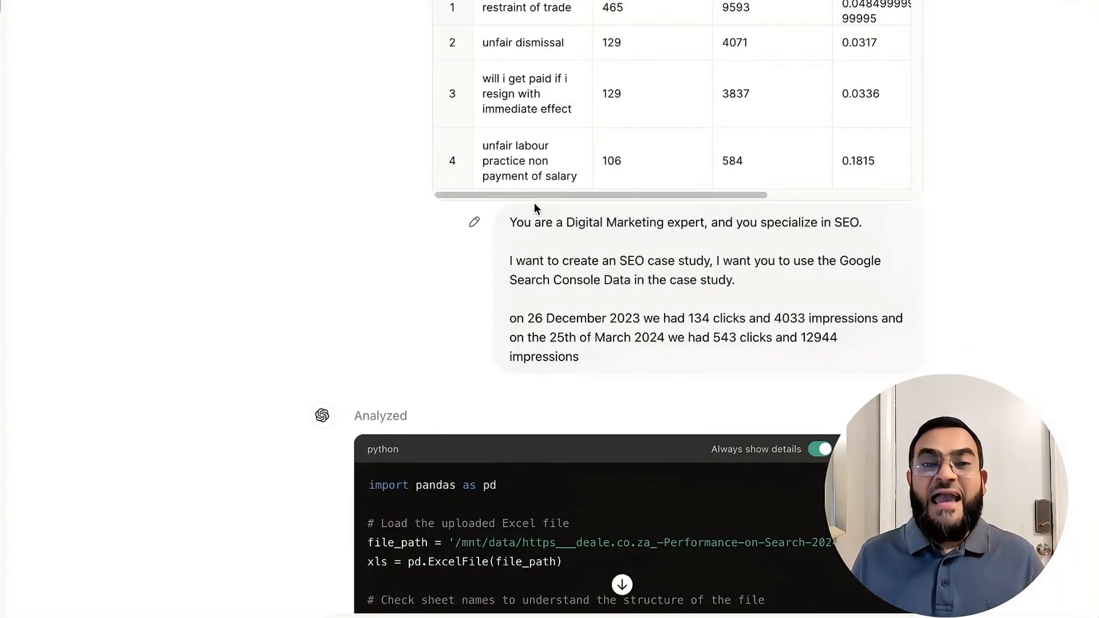
{"action": "mouse_move", "coordinate": [589, 329]}
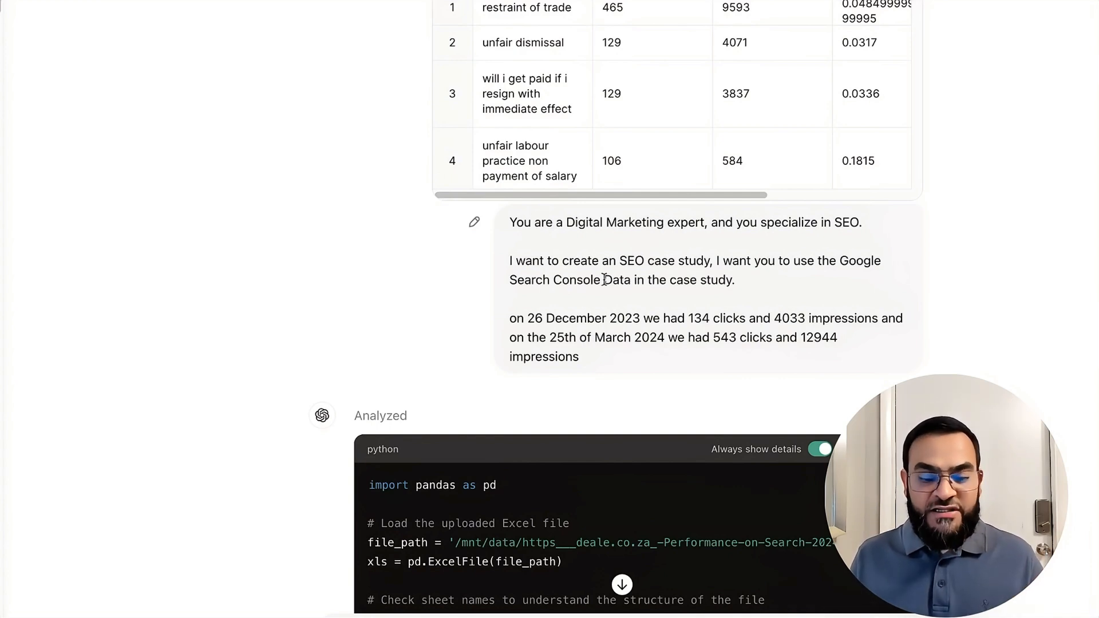
{"action": "scroll", "scroll_direction": "up", "scroll_amount": 3}
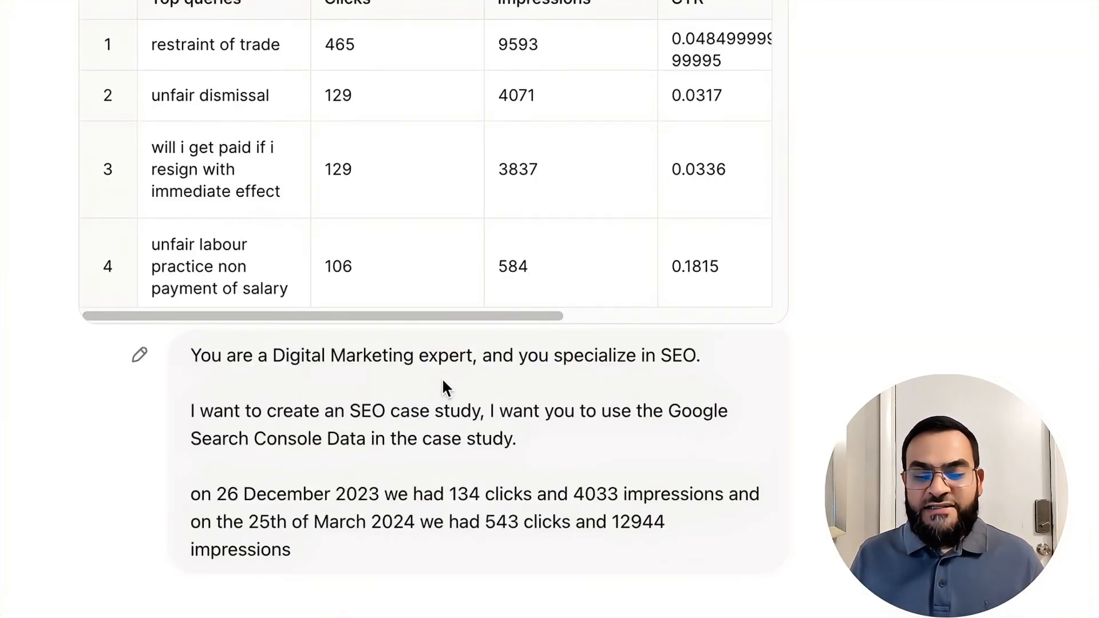
{"action": "mouse_move", "coordinate": [543, 386]}
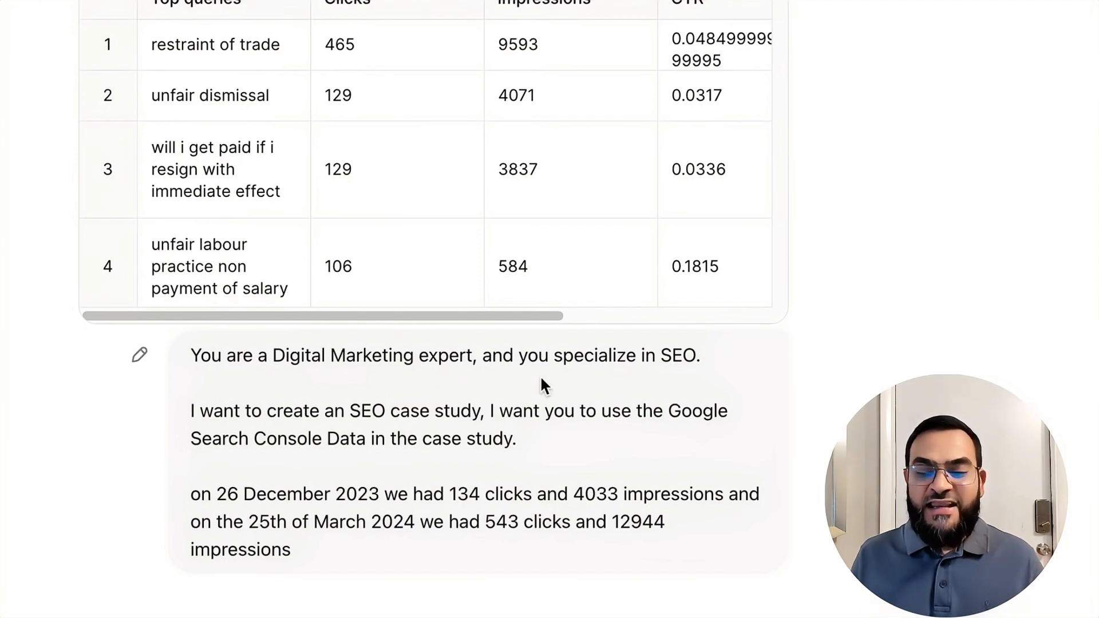
{"action": "mouse_move", "coordinate": [344, 399]}
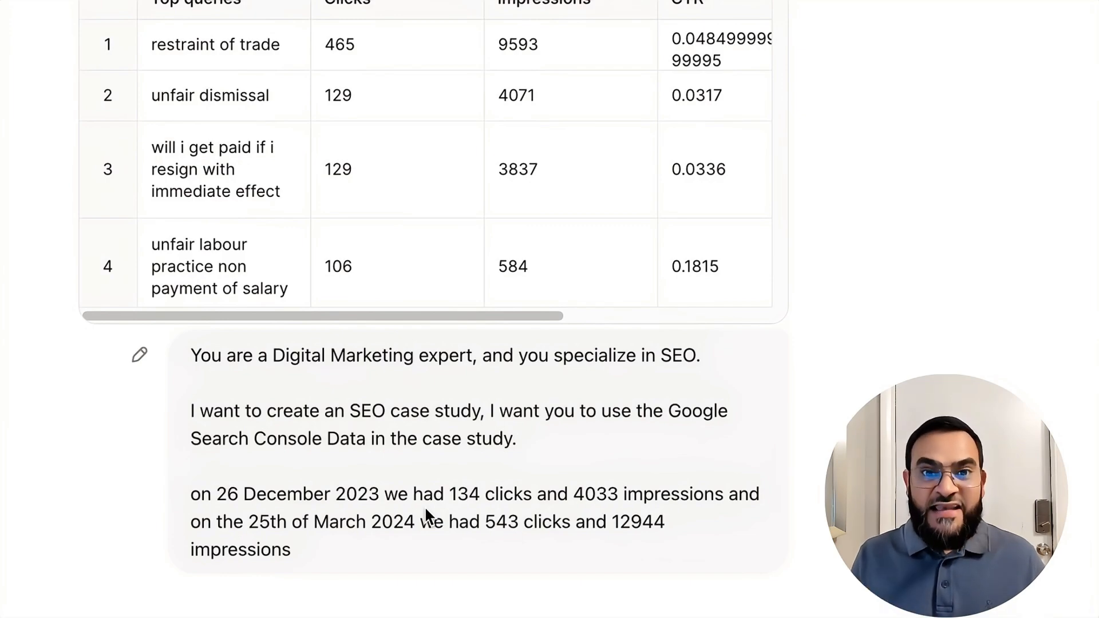
{"action": "scroll", "scroll_direction": "down", "scroll_amount": 3}
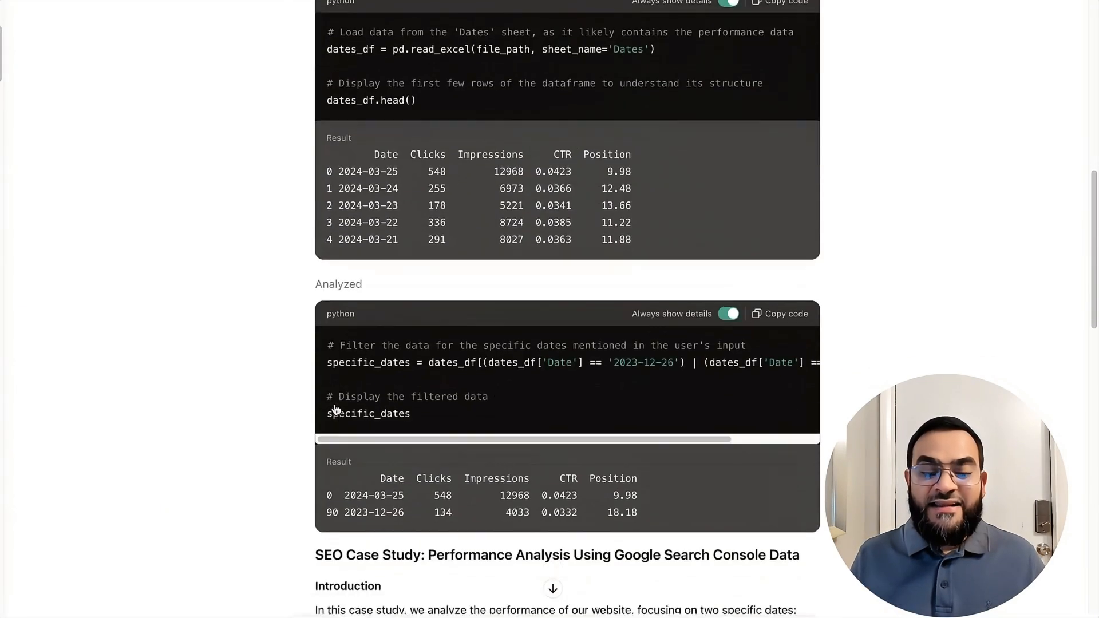
{"action": "scroll", "scroll_direction": "down", "scroll_amount": 3}
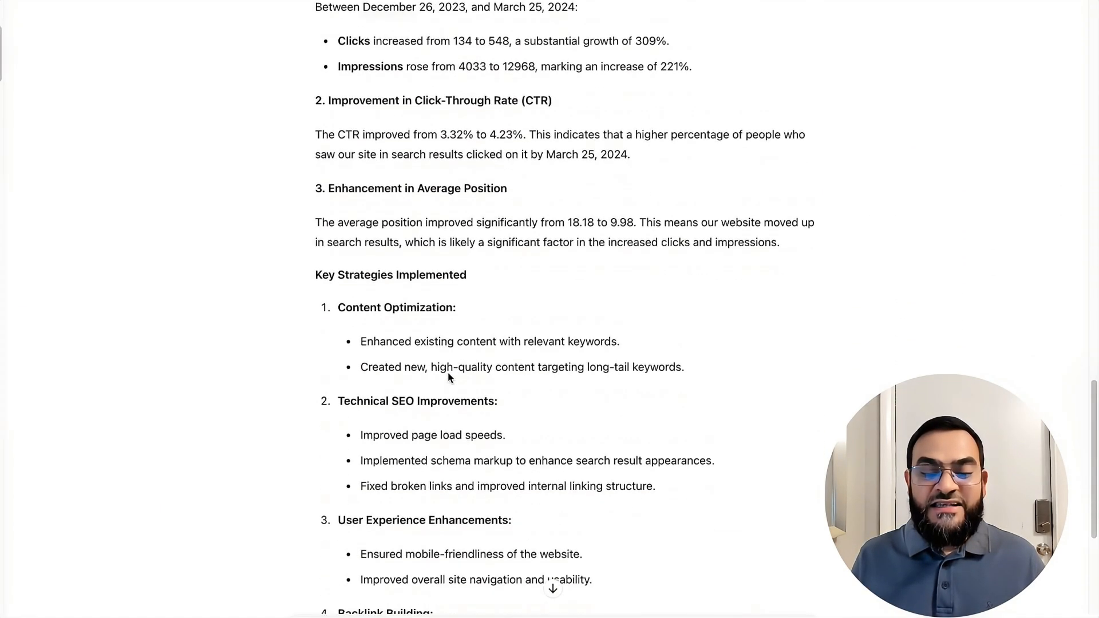
{"action": "scroll", "scroll_direction": "down", "scroll_amount": 3}
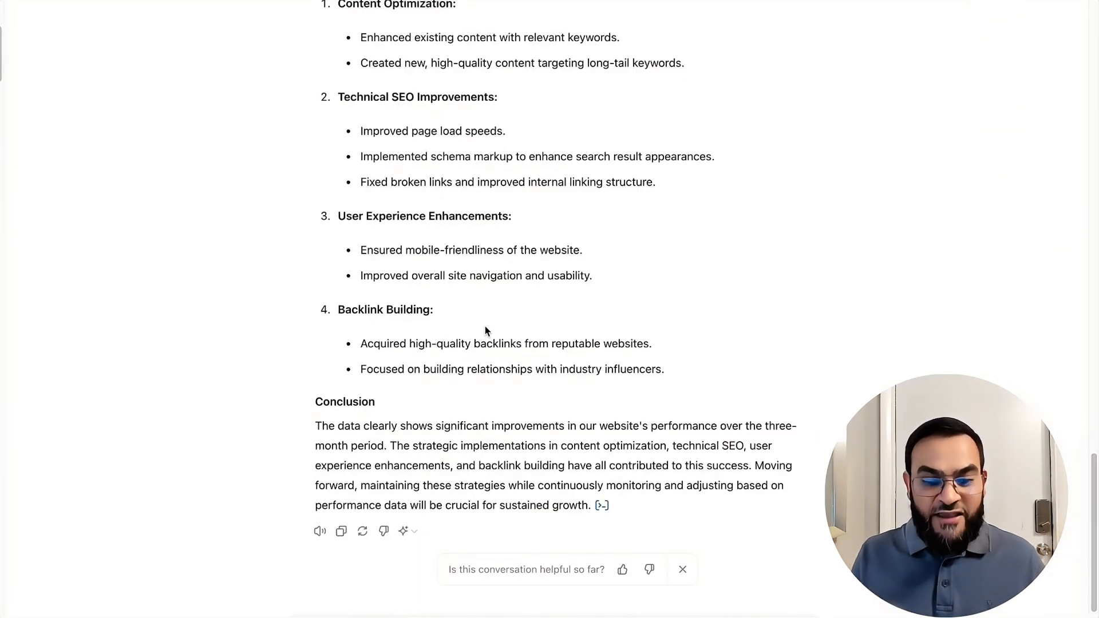
{"action": "scroll", "scroll_direction": "up", "scroll_amount": 3}
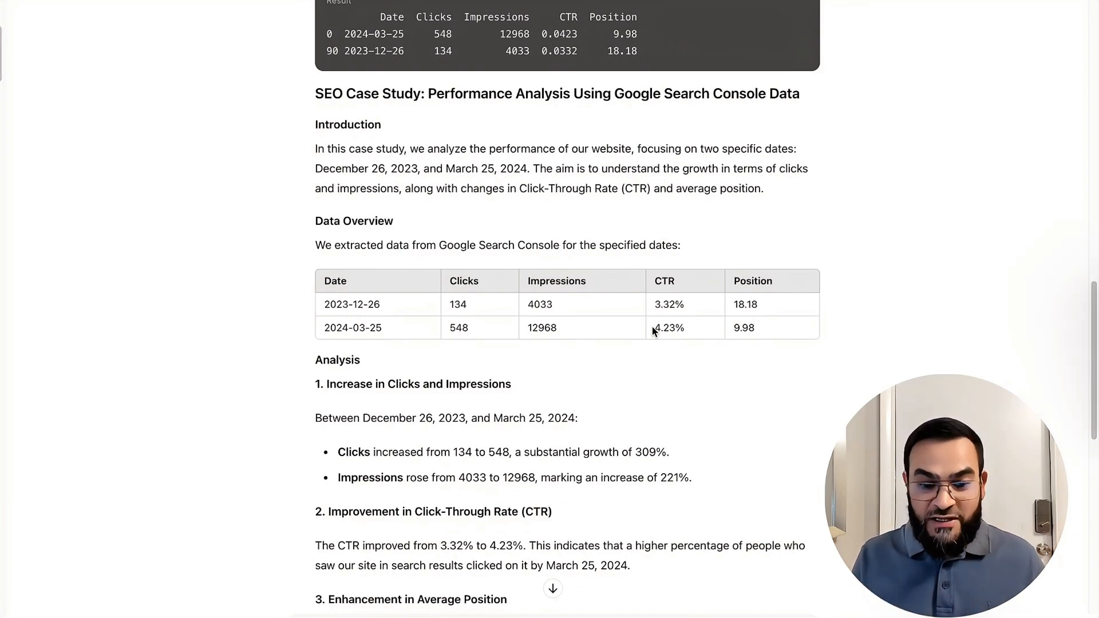
{"action": "mouse_move", "coordinate": [501, 309]}
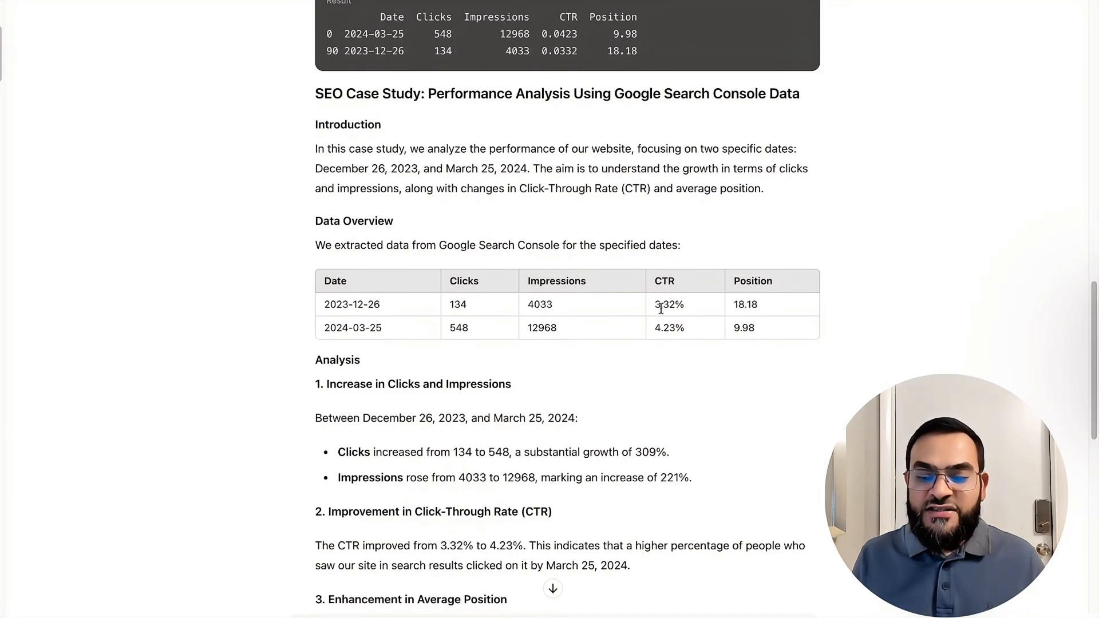
{"action": "mouse_move", "coordinate": [789, 332]}
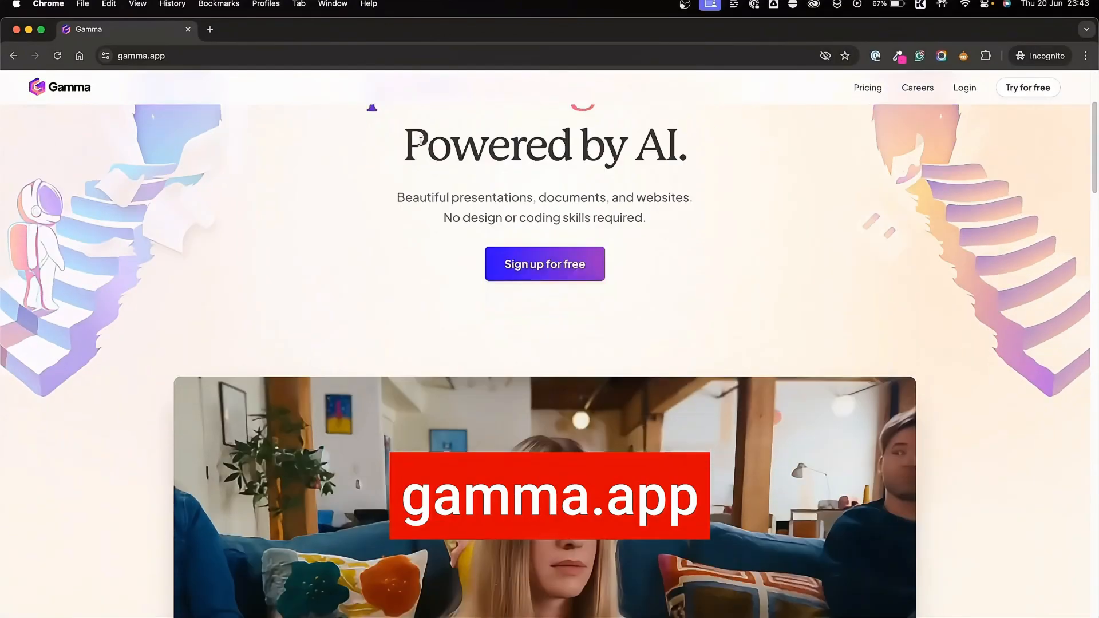
{"action": "scroll", "scroll_direction": "down", "scroll_amount": 3}
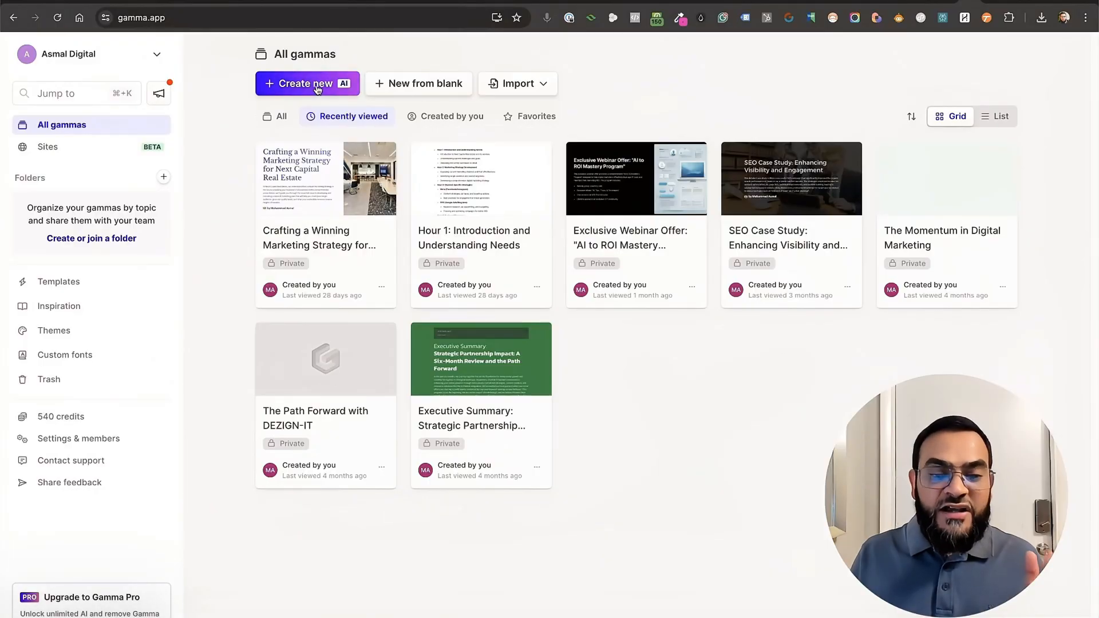
{"action": "left_click", "coordinate": [306, 83]}
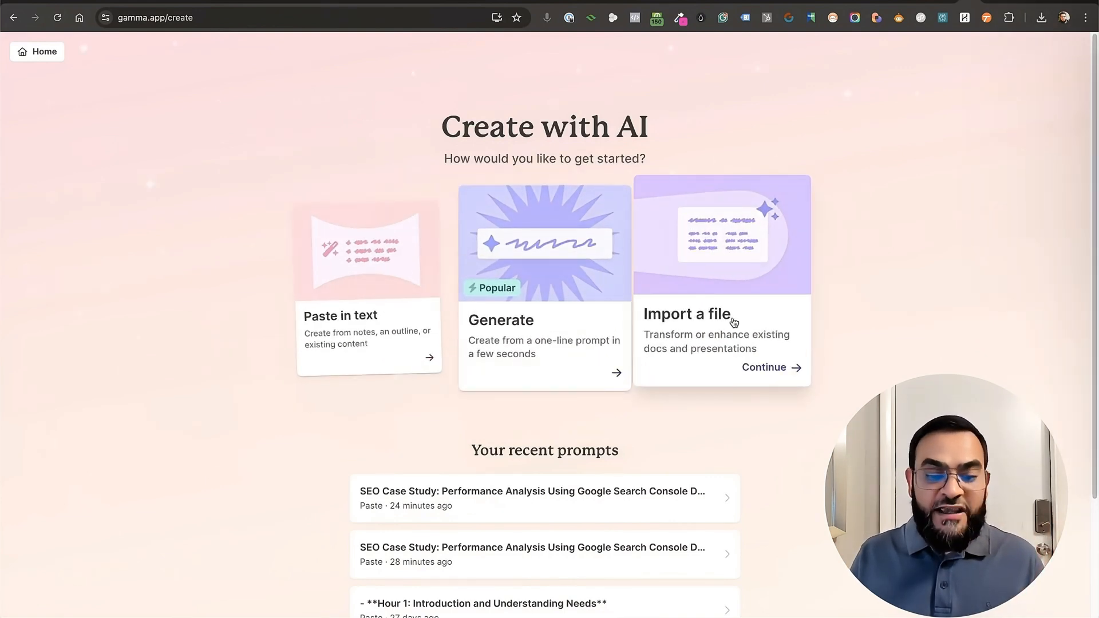
{"action": "mouse_move", "coordinate": [327, 335]}
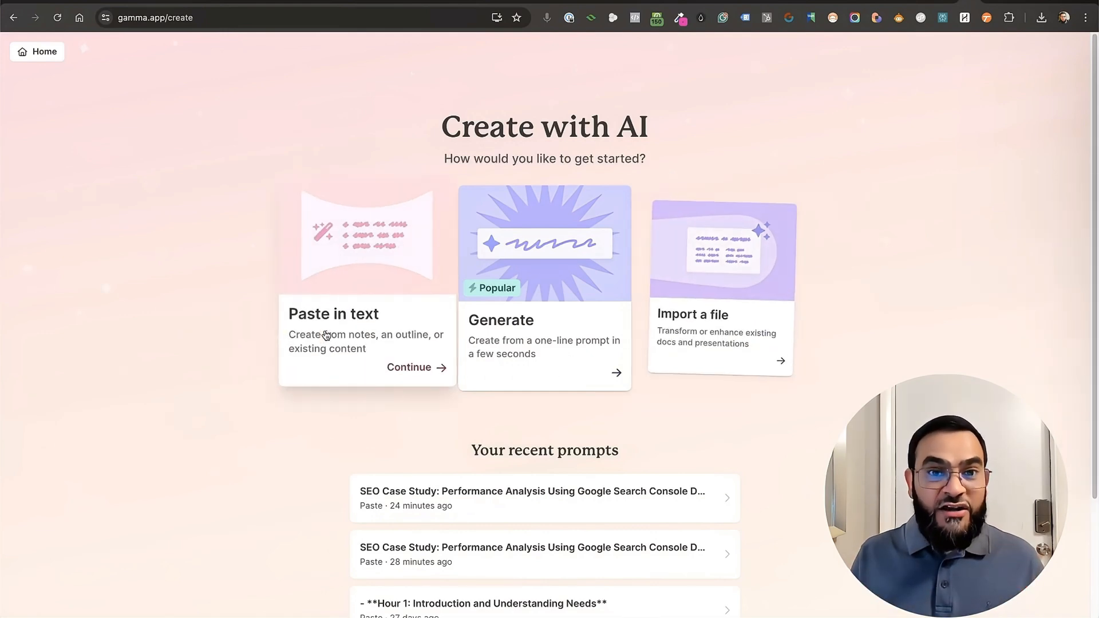
{"action": "mouse_move", "coordinate": [354, 329]}
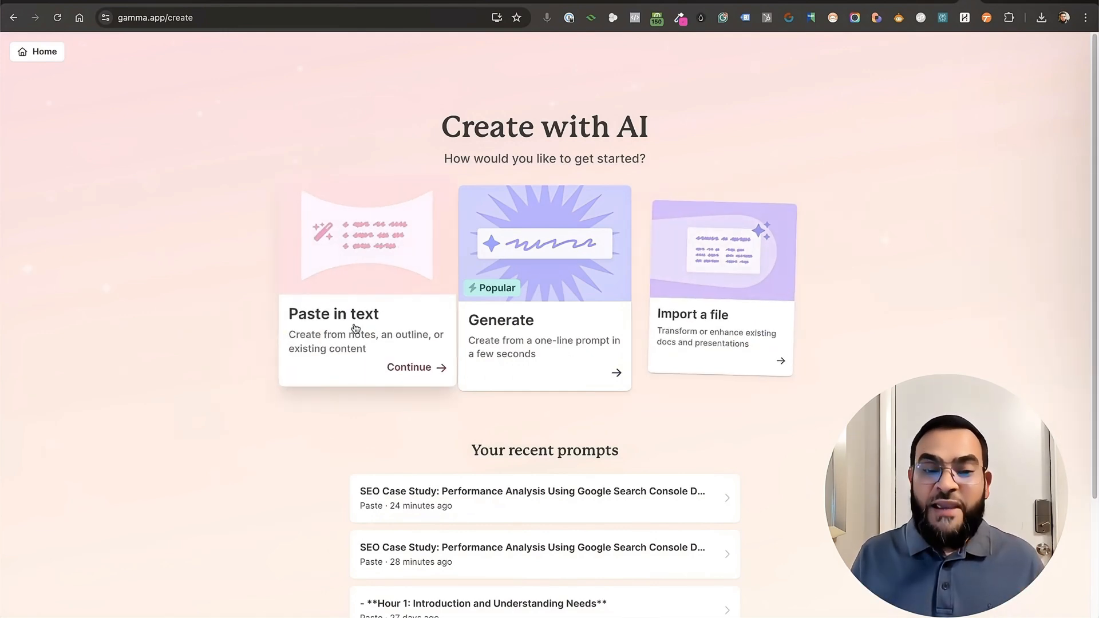
Choose Paste in text as the starting point for the new gamma
{"action": "left_click", "coordinate": [407, 367]}
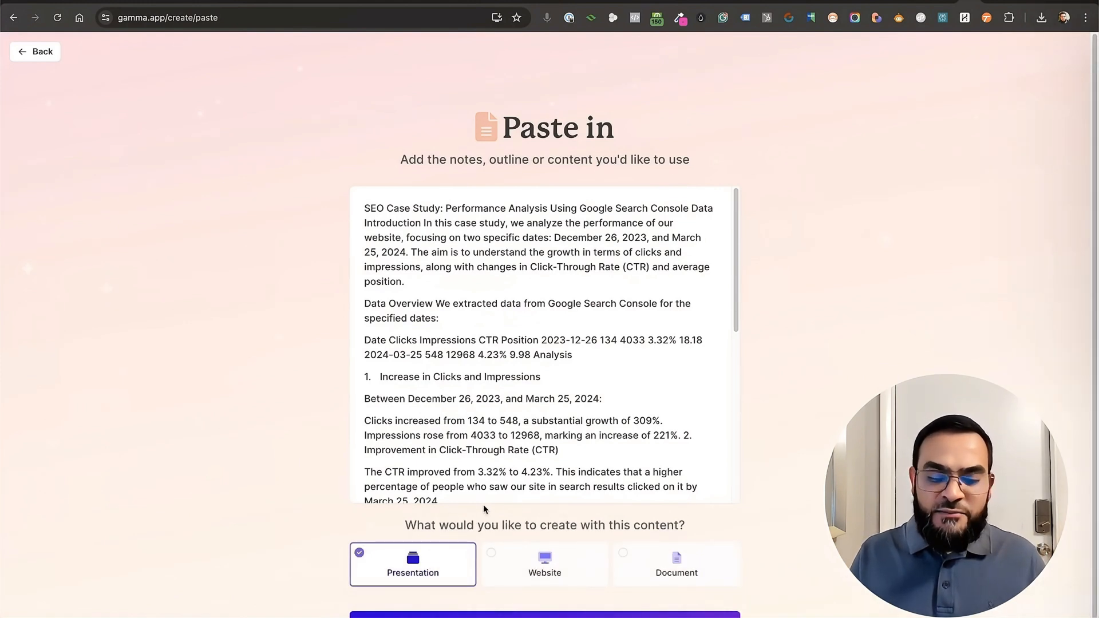
{"action": "mouse_move", "coordinate": [579, 520]}
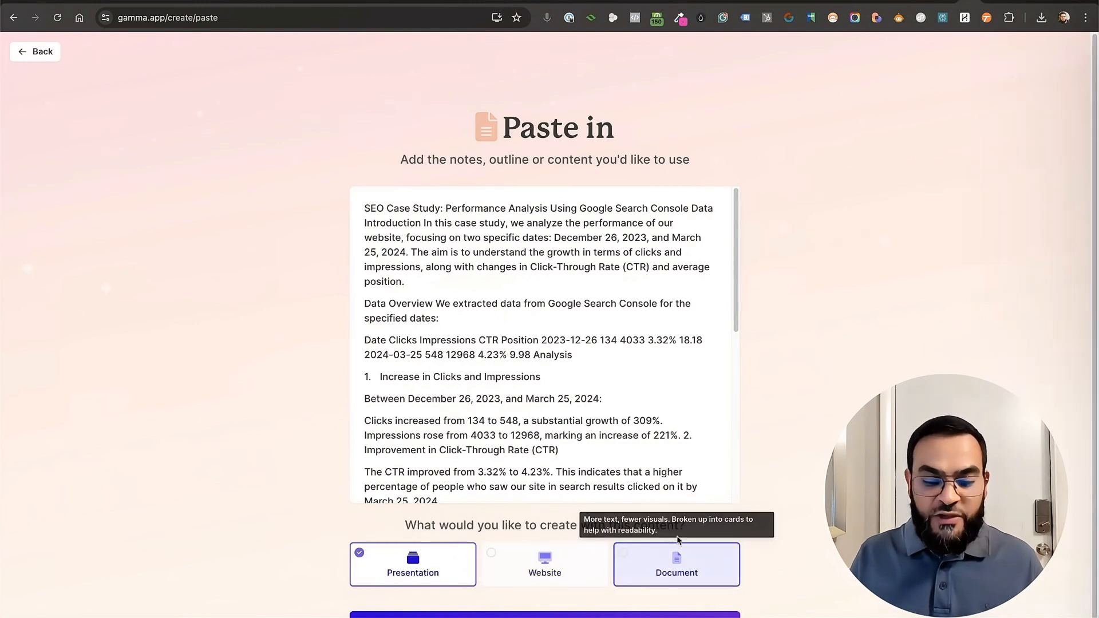
Set the pasted SEO case study to be created as a Document, not a Presentation
{"action": "left_click", "coordinate": [675, 564]}
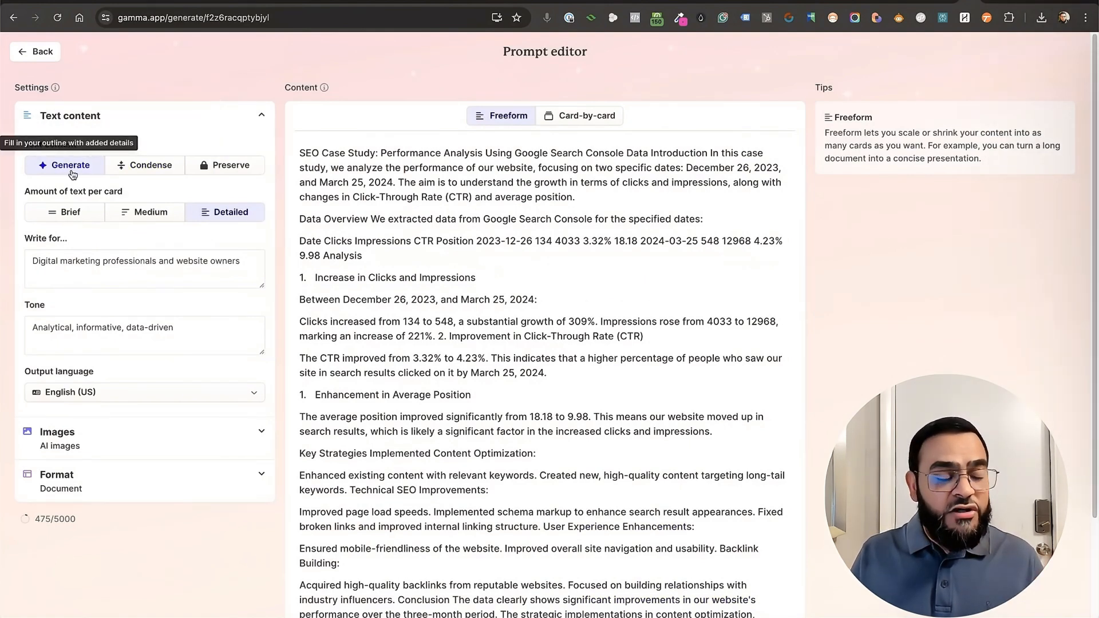
{"action": "mouse_move", "coordinate": [149, 165]}
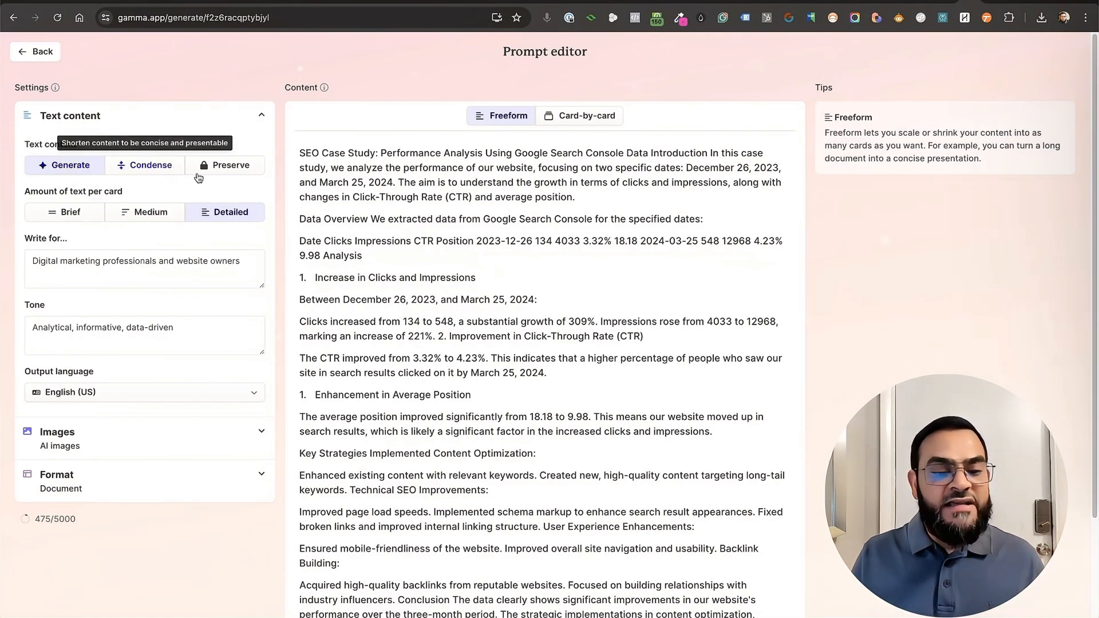
{"action": "mouse_move", "coordinate": [230, 165]}
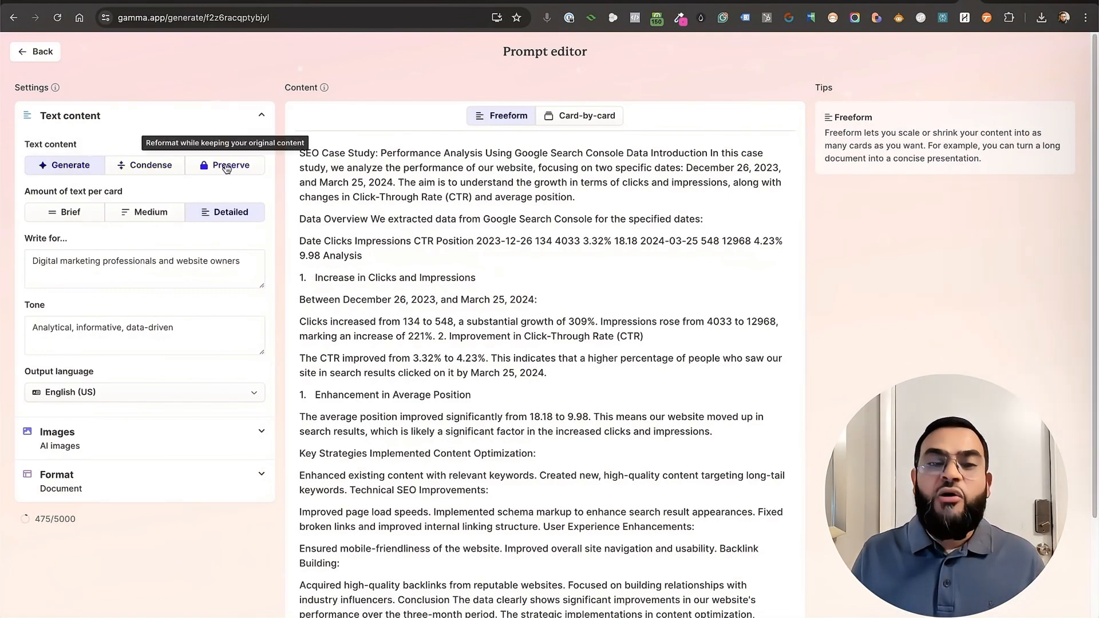
Preserve the original case-study wording and continue to generate the 8-card document
{"action": "left_click", "coordinate": [230, 165]}
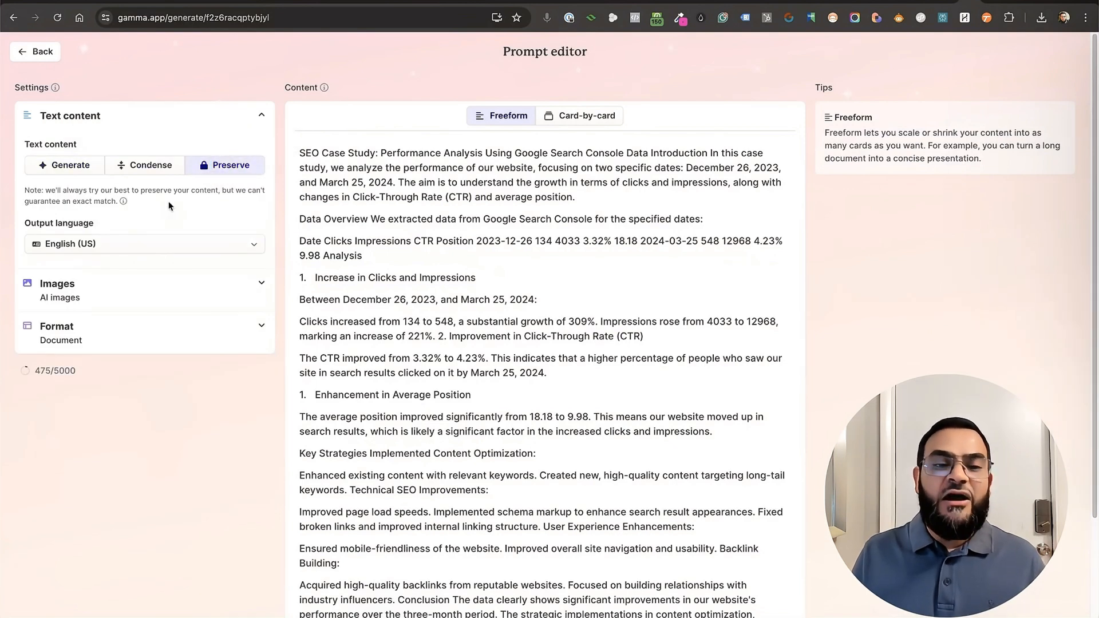
{"action": "mouse_move", "coordinate": [93, 196]}
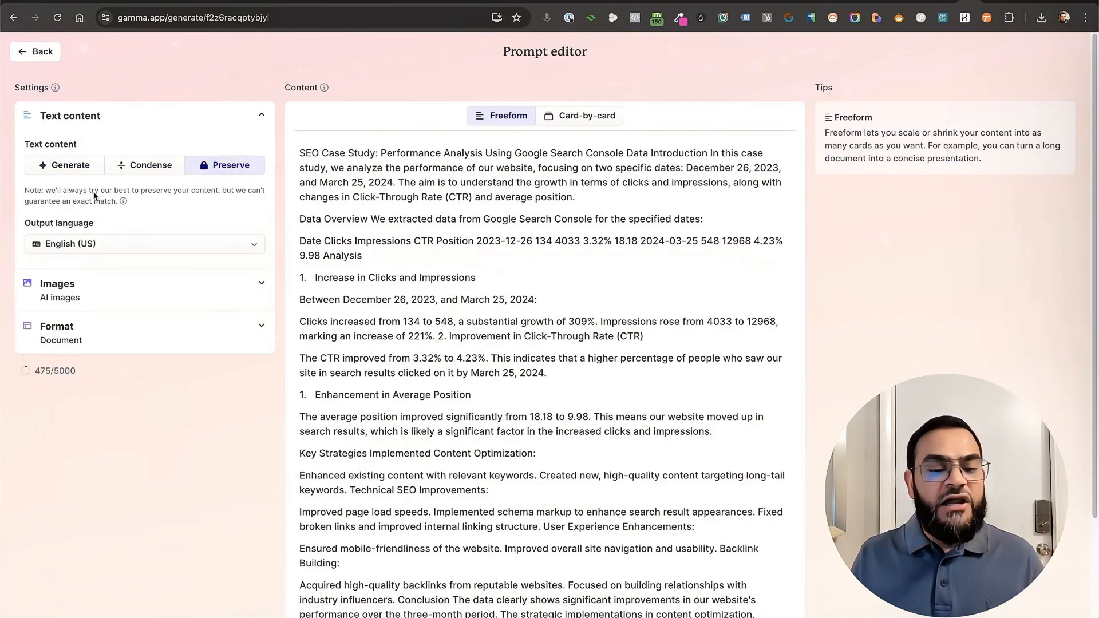
{"action": "mouse_move", "coordinate": [168, 199]}
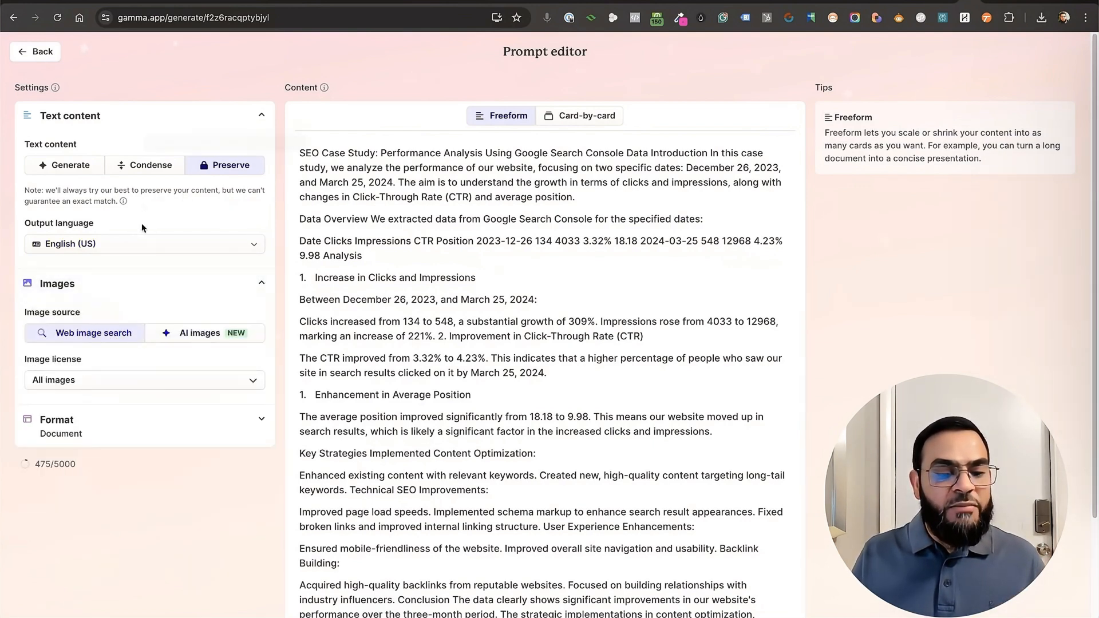
{"action": "mouse_move", "coordinate": [201, 333]}
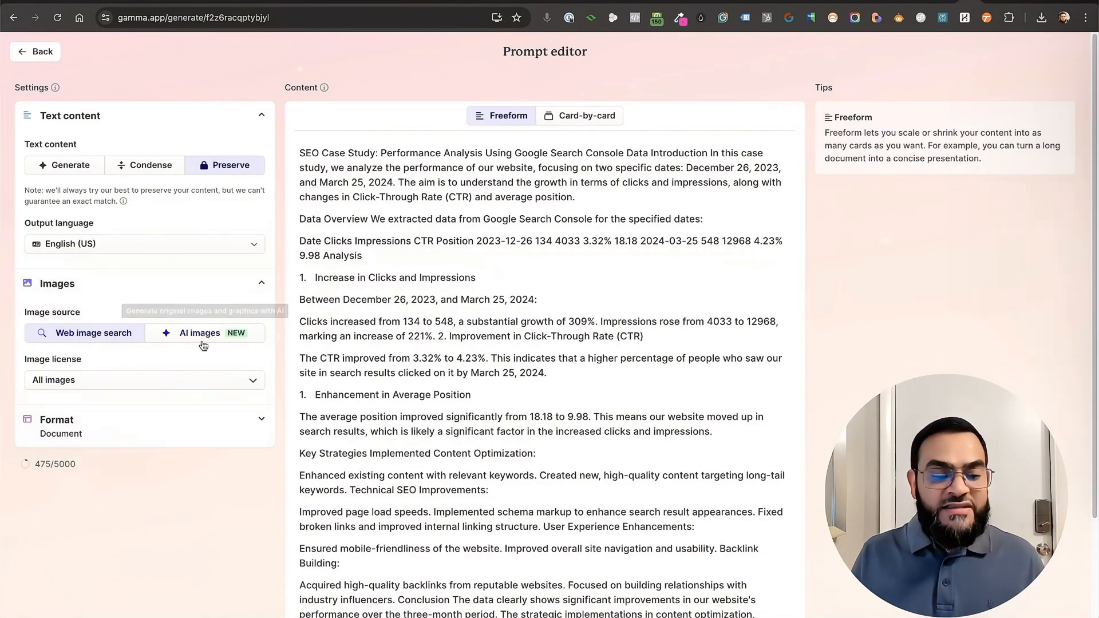
{"action": "mouse_move", "coordinate": [199, 334]}
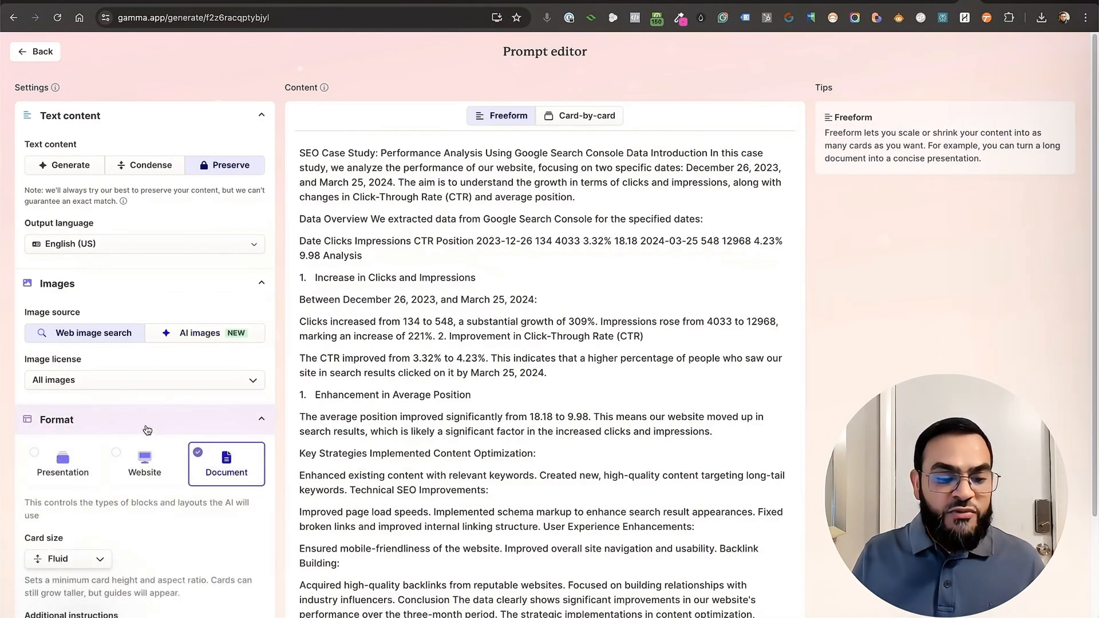
{"action": "scroll", "scroll_direction": "down", "scroll_amount": 3}
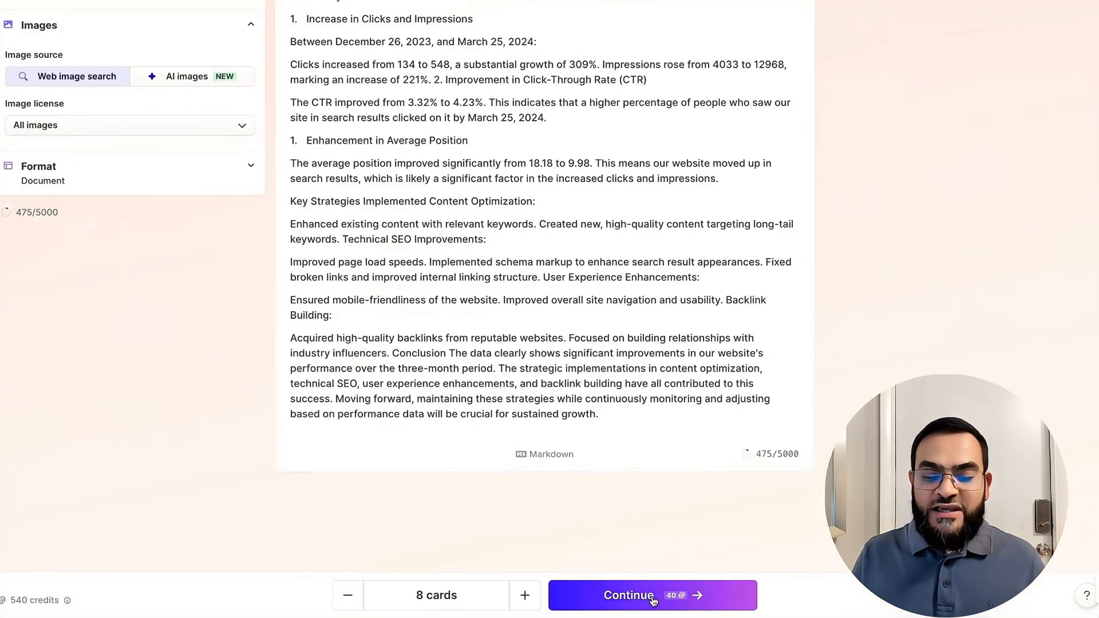
{"action": "left_click", "coordinate": [629, 595]}
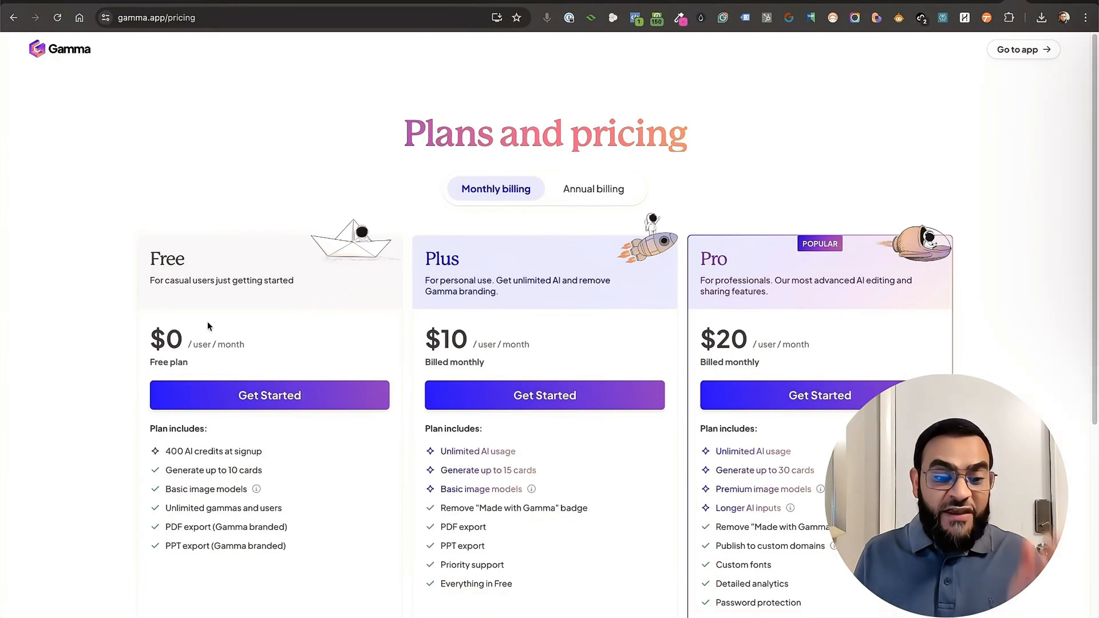
{"action": "mouse_move", "coordinate": [98, 431]}
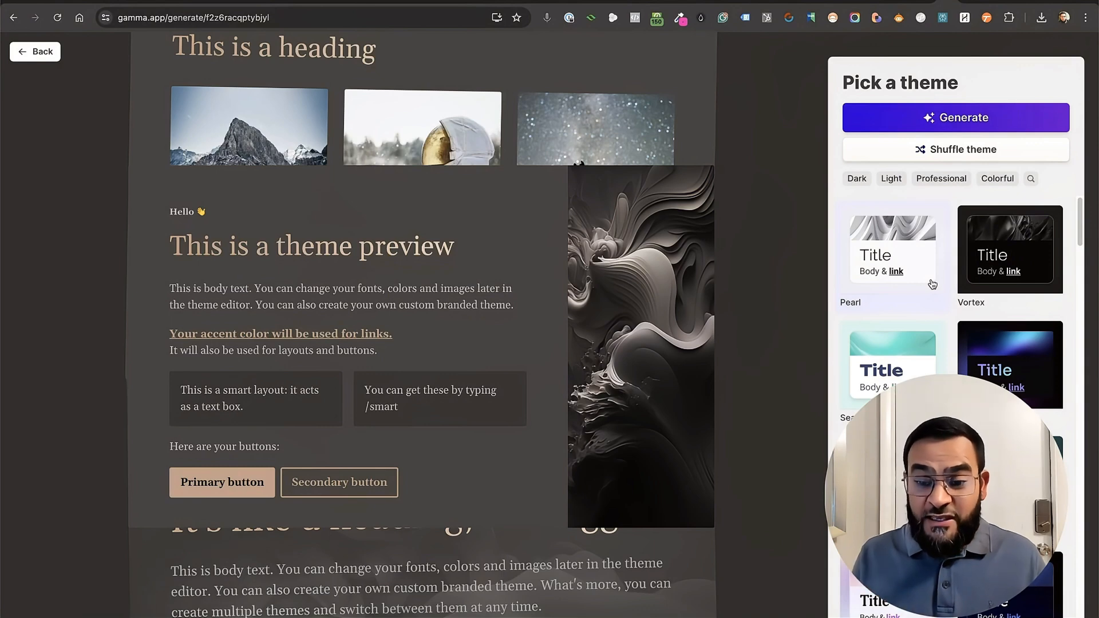
Scroll the Pick a theme panel to find a light theme with indigo headings
{"action": "scroll", "scroll_direction": "down", "scroll_amount": 3}
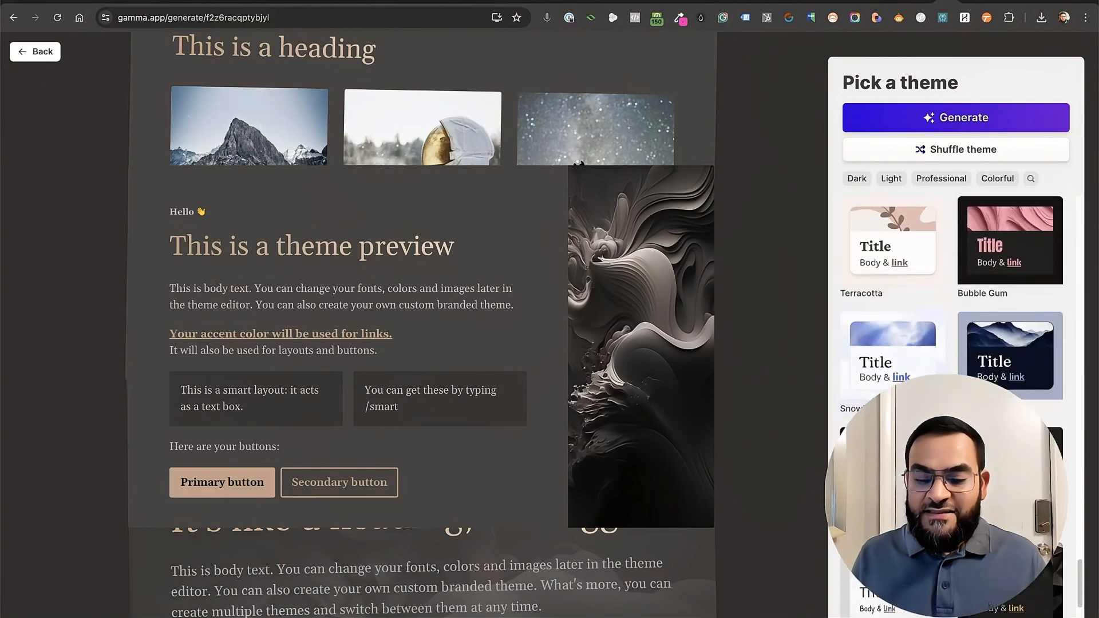
{"action": "scroll", "scroll_direction": "down", "scroll_amount": 3}
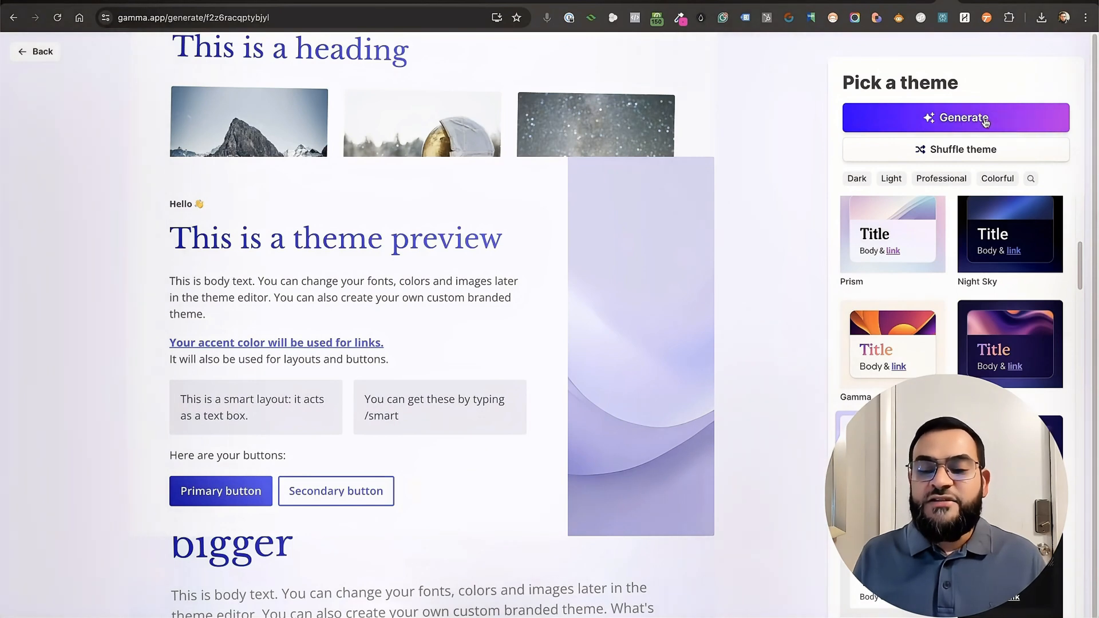
Generate the case study with the chosen theme and watch the first cards being written
{"action": "left_click", "coordinate": [955, 117]}
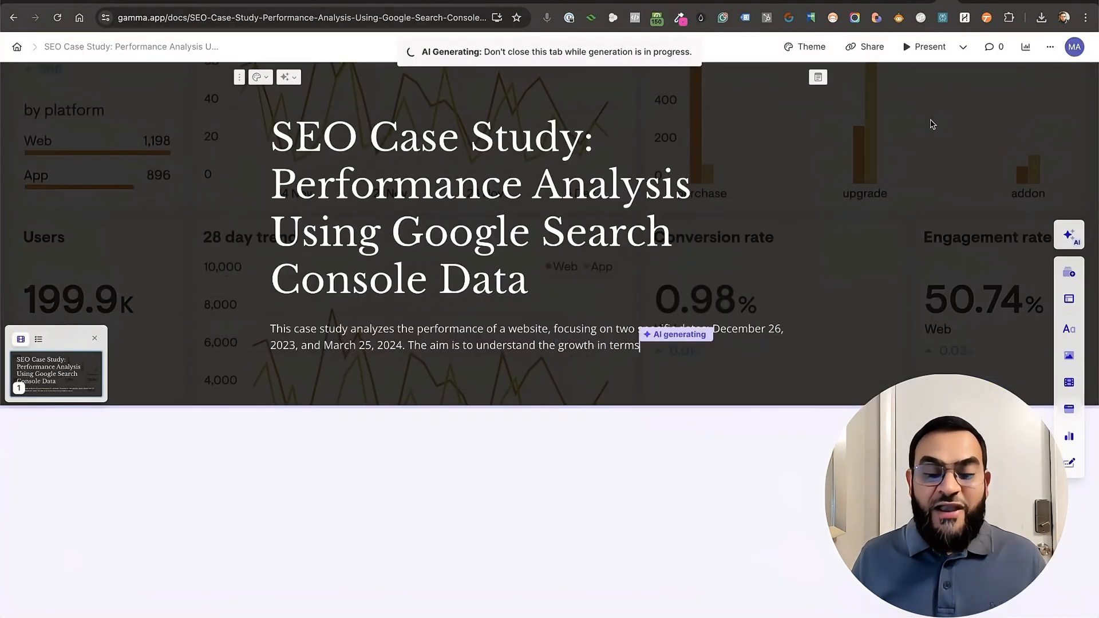
{"action": "scroll", "scroll_direction": "down", "scroll_amount": 3}
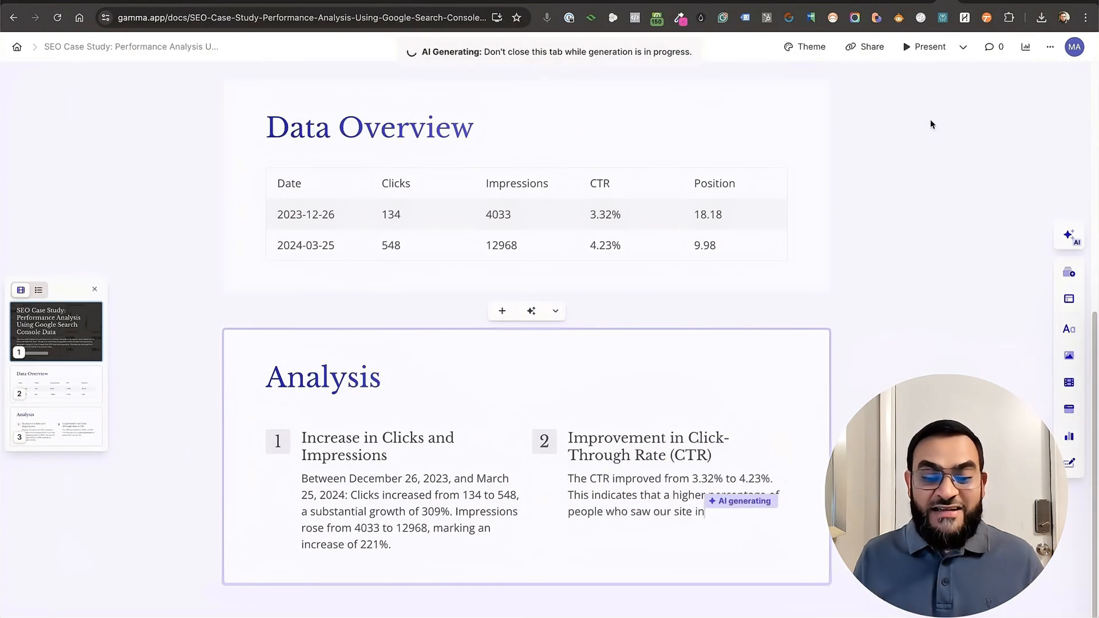
{"action": "scroll", "scroll_direction": "down", "scroll_amount": 3}
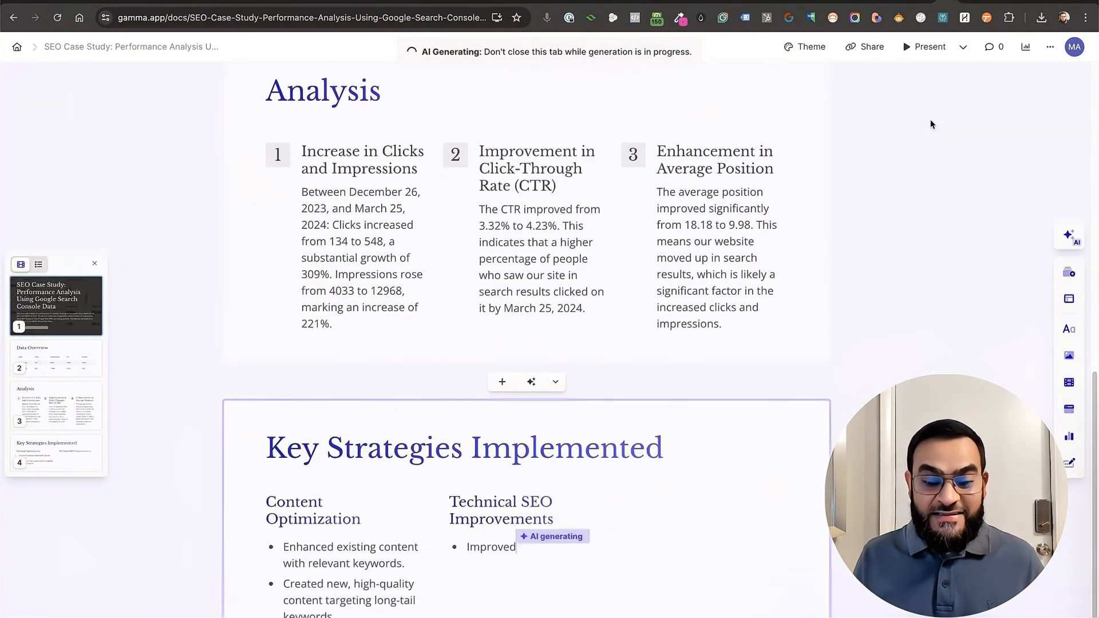
{"action": "scroll", "scroll_direction": "up", "scroll_amount": 3}
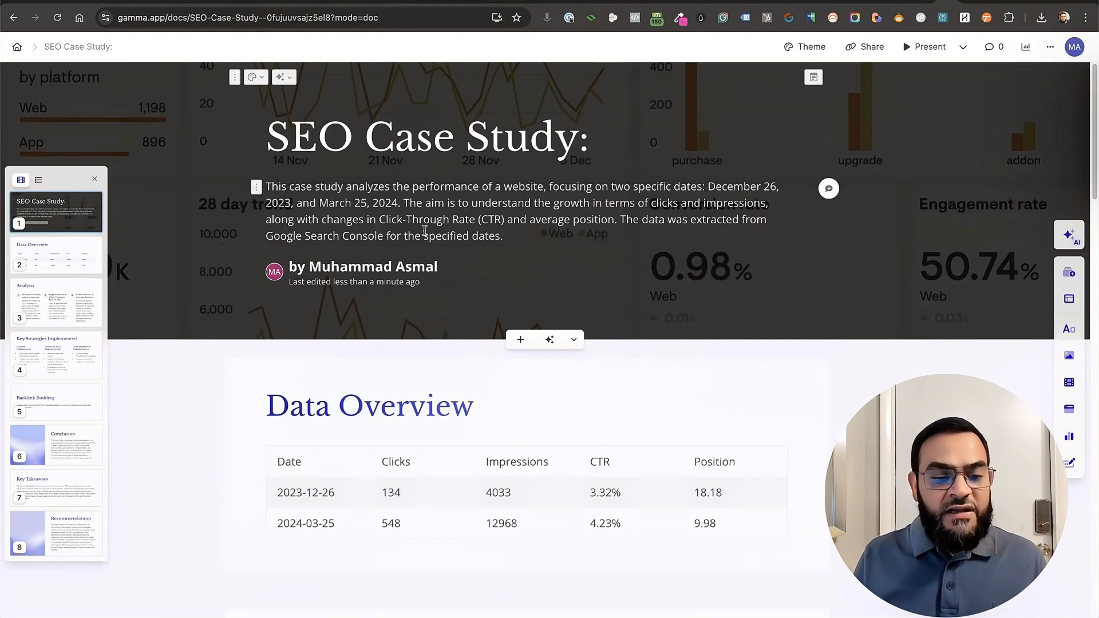
Scroll through all eight cards from the title down to Key Takeaways and Recommendations
{"action": "scroll", "scroll_direction": "down", "scroll_amount": 3}
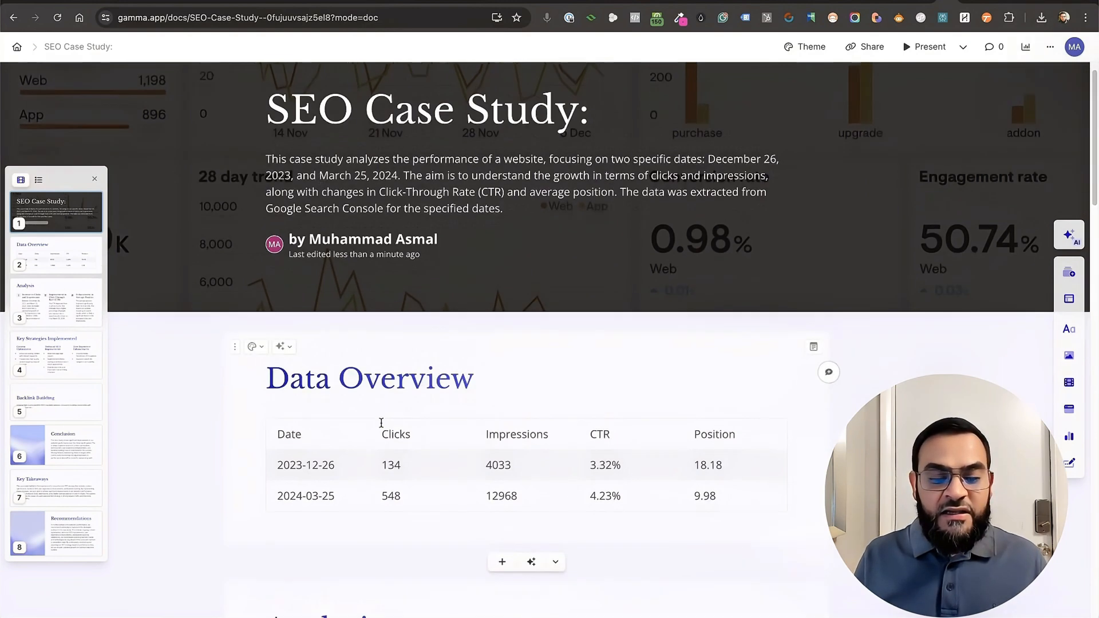
{"action": "scroll", "scroll_direction": "down", "scroll_amount": 3}
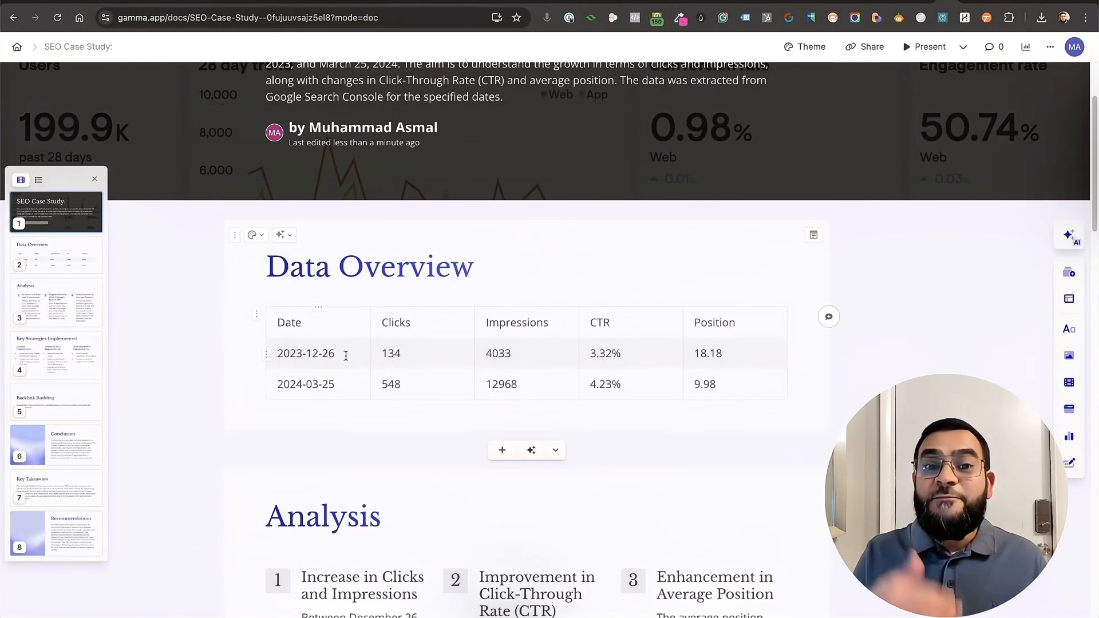
{"action": "scroll", "scroll_direction": "down", "scroll_amount": 3}
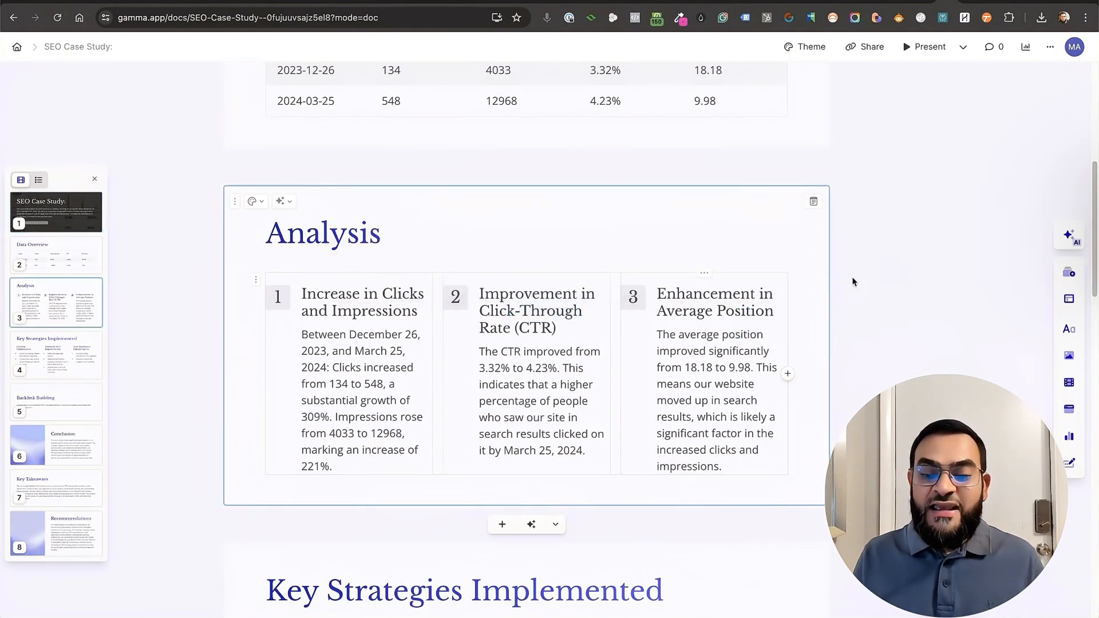
{"action": "scroll", "scroll_direction": "down", "scroll_amount": 3}
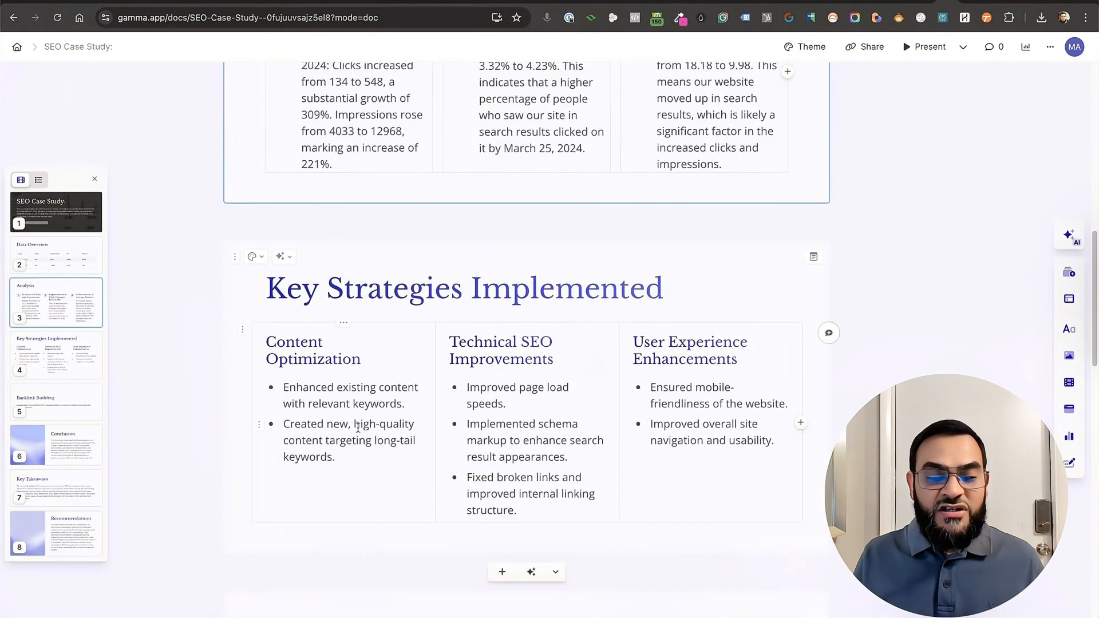
{"action": "scroll", "scroll_direction": "down", "scroll_amount": 3}
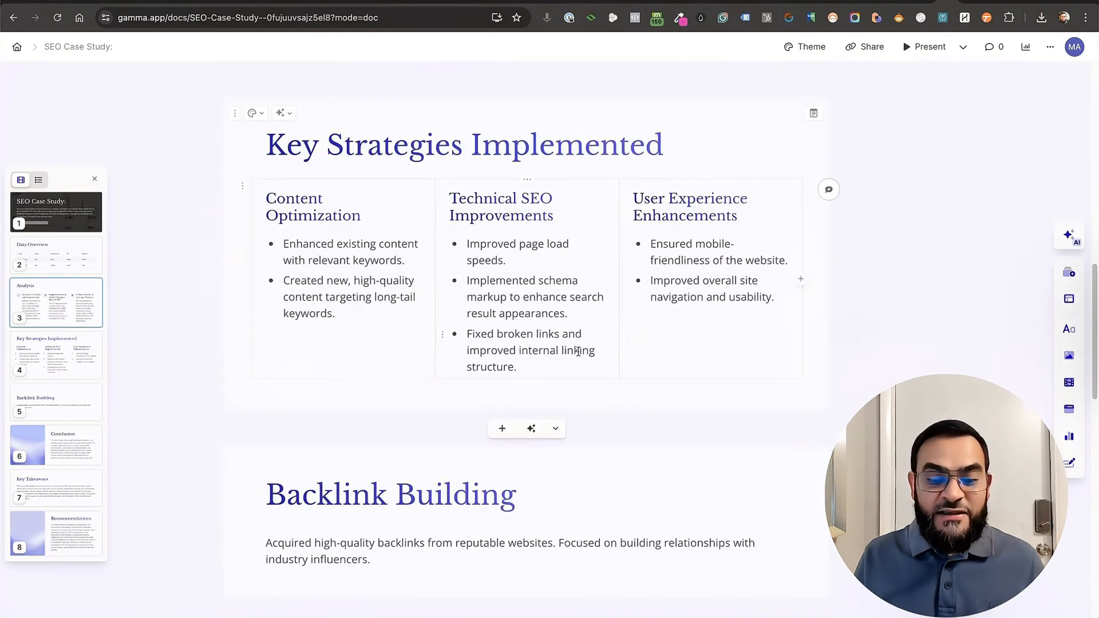
{"action": "scroll", "scroll_direction": "down", "scroll_amount": 3}
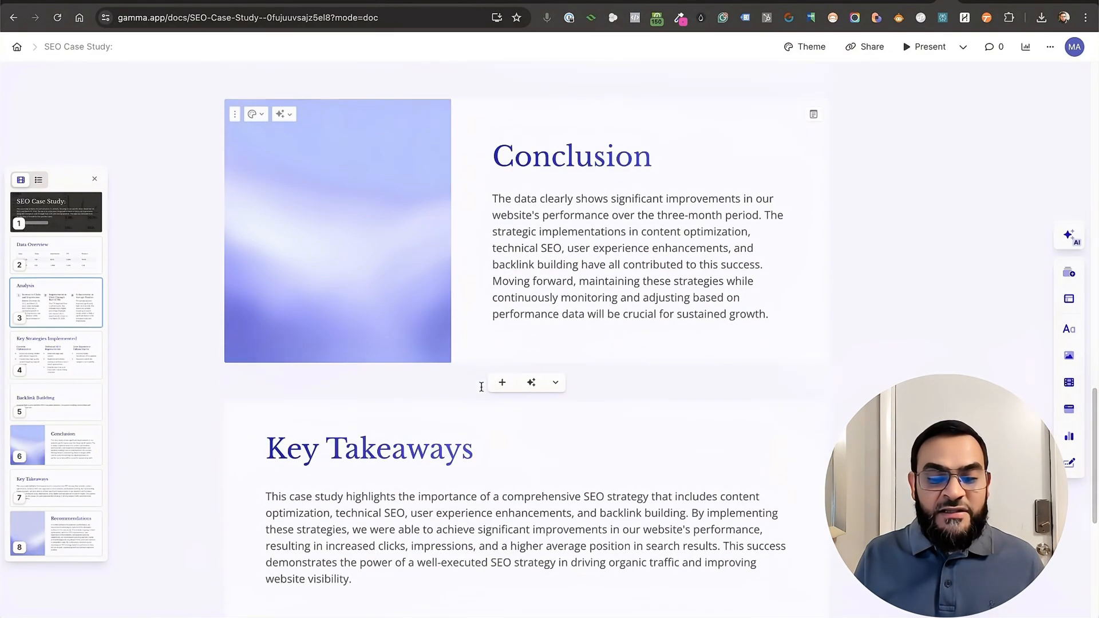
{"action": "scroll", "scroll_direction": "down", "scroll_amount": 3}
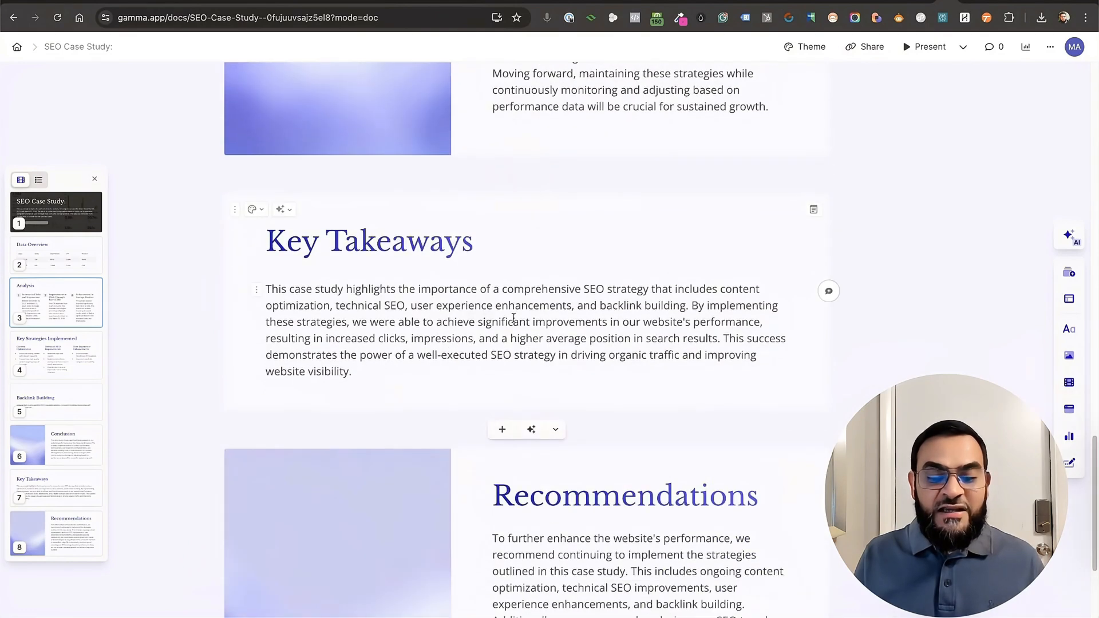
{"action": "scroll", "scroll_direction": "down", "scroll_amount": 3}
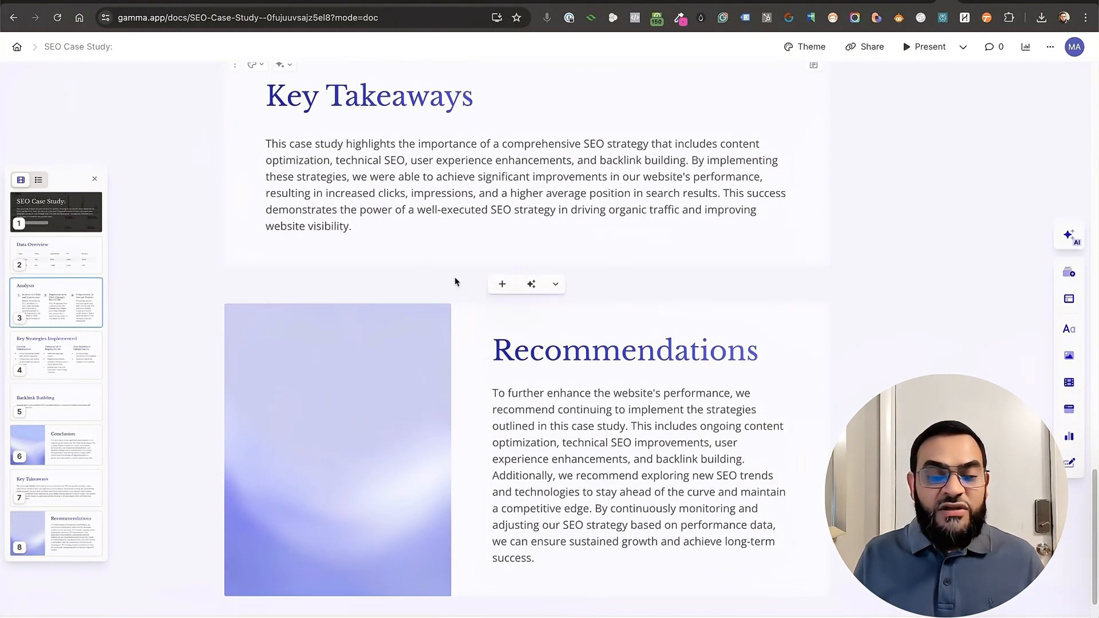
{"action": "mouse_move", "coordinate": [570, 279]}
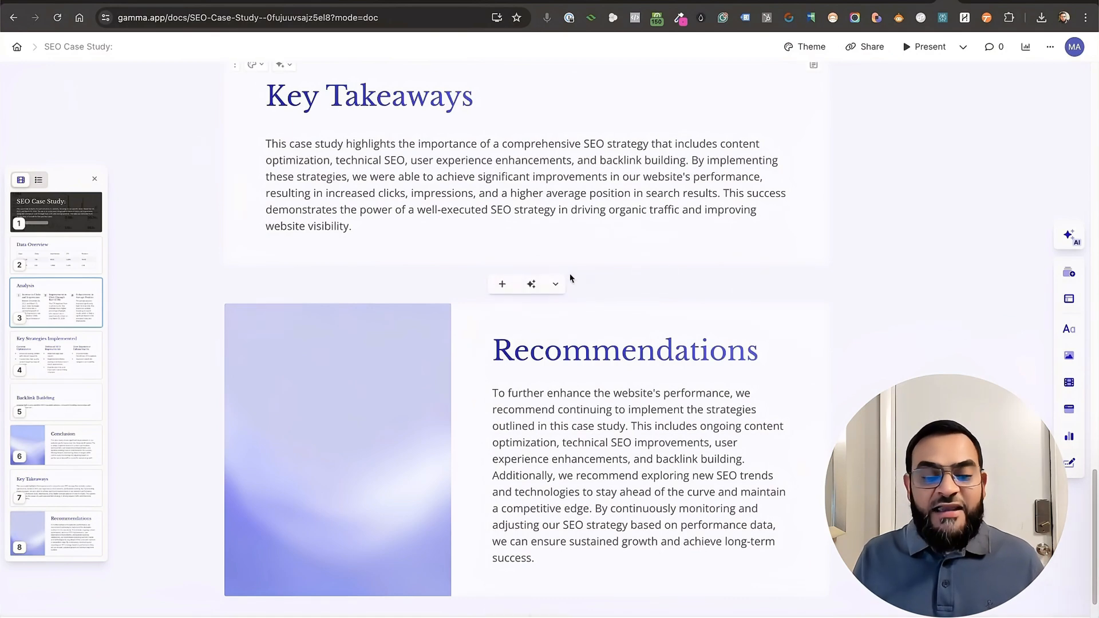
{"action": "left_click", "coordinate": [556, 283]}
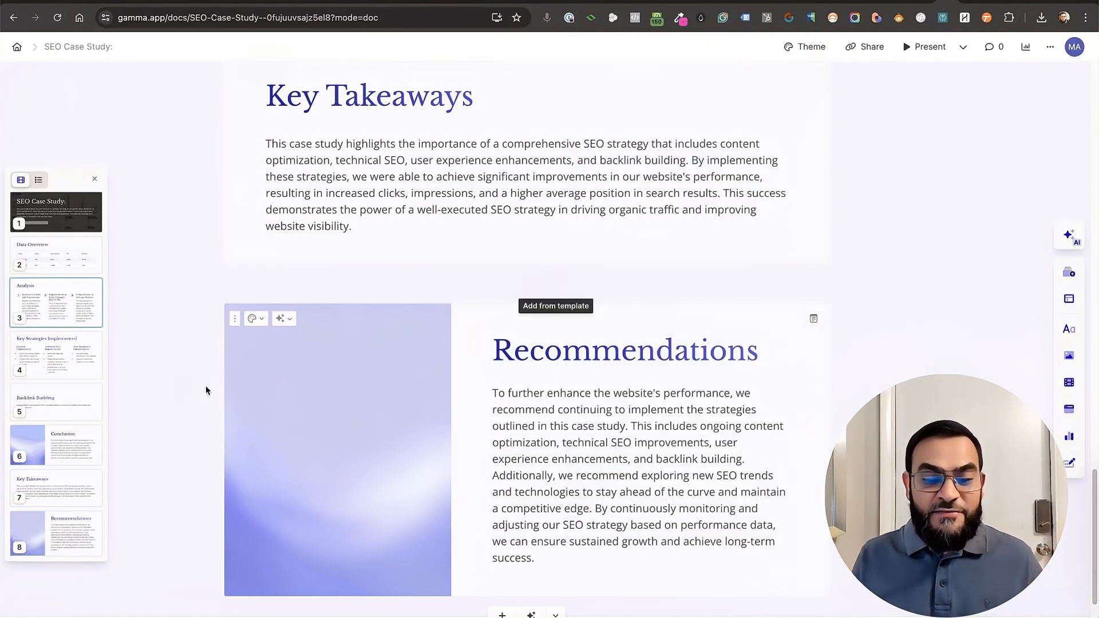
{"action": "mouse_move", "coordinate": [354, 367]}
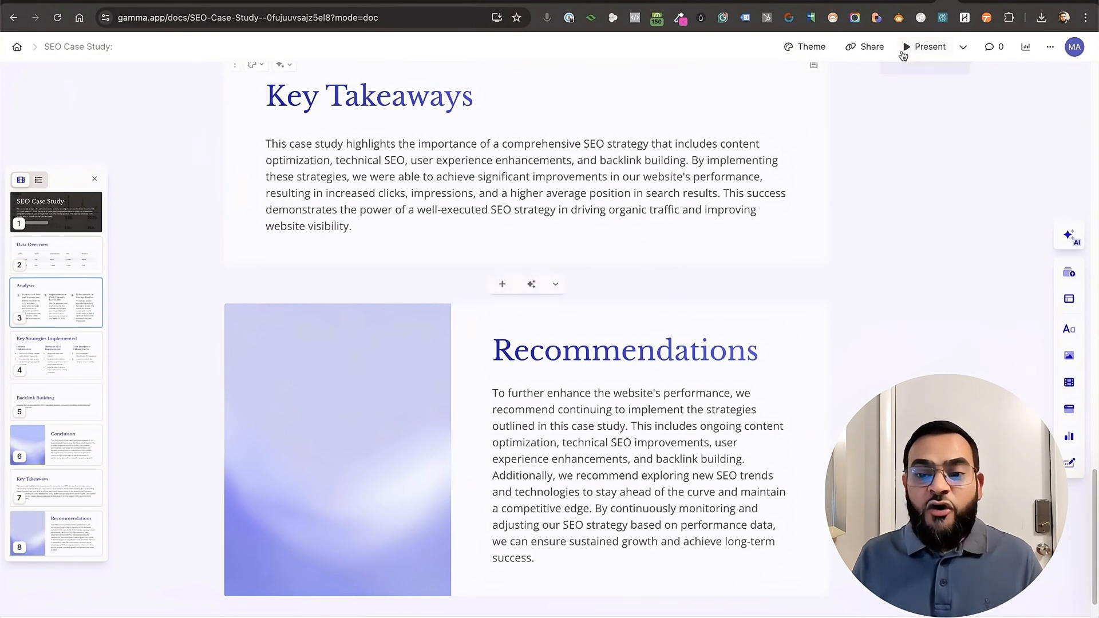
Review the Share, Export and Embed options for the case study, ending on Export
{"action": "left_click", "coordinate": [872, 45]}
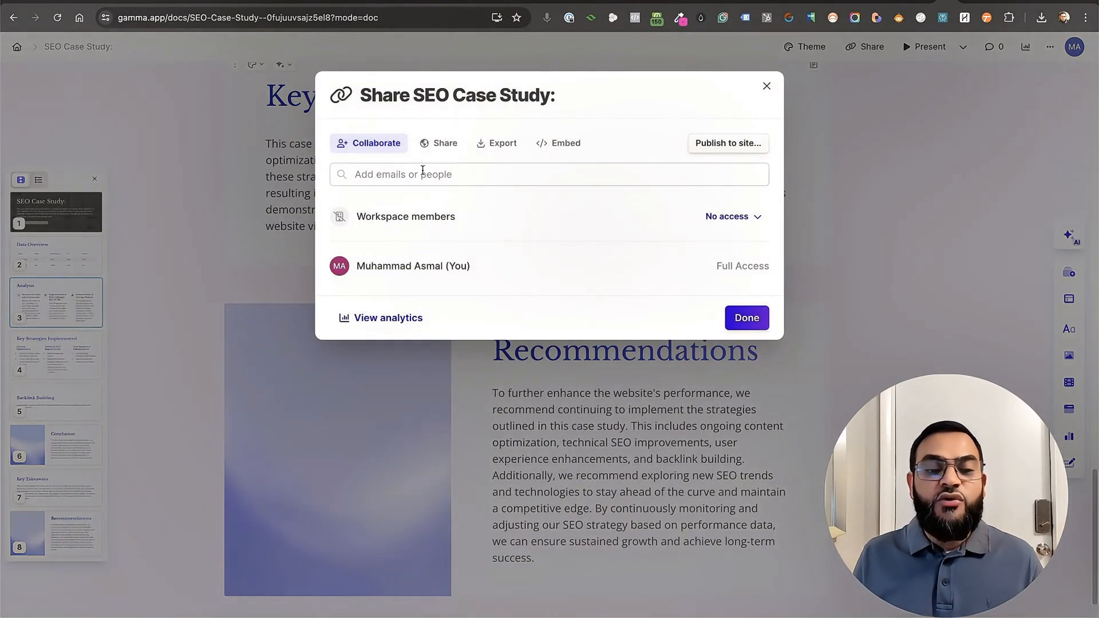
{"action": "mouse_move", "coordinate": [488, 170]}
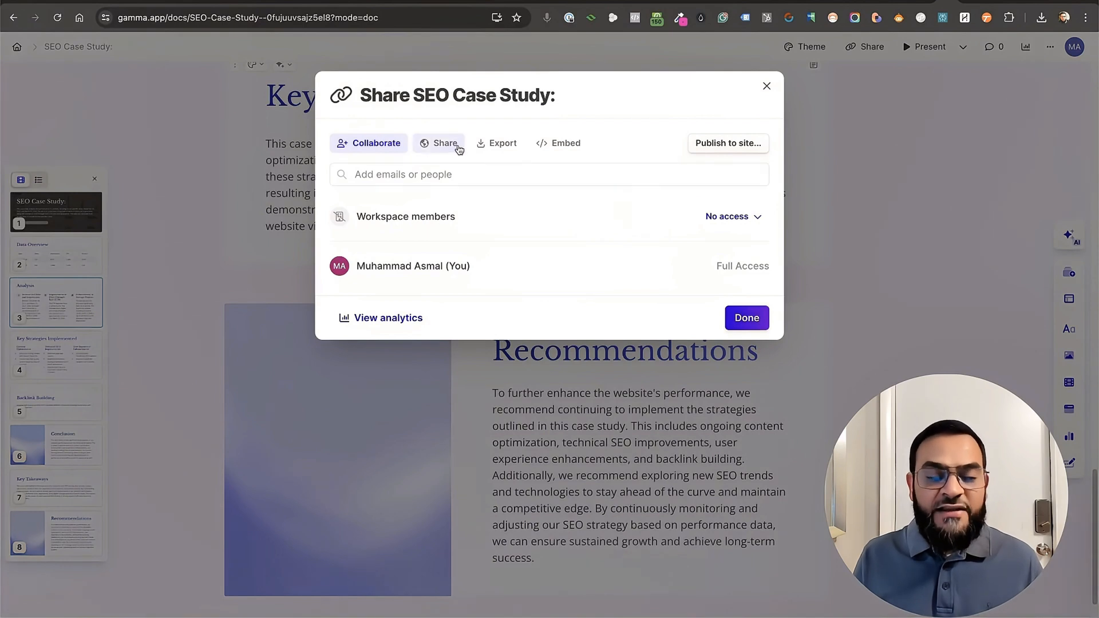
{"action": "left_click", "coordinate": [444, 144]}
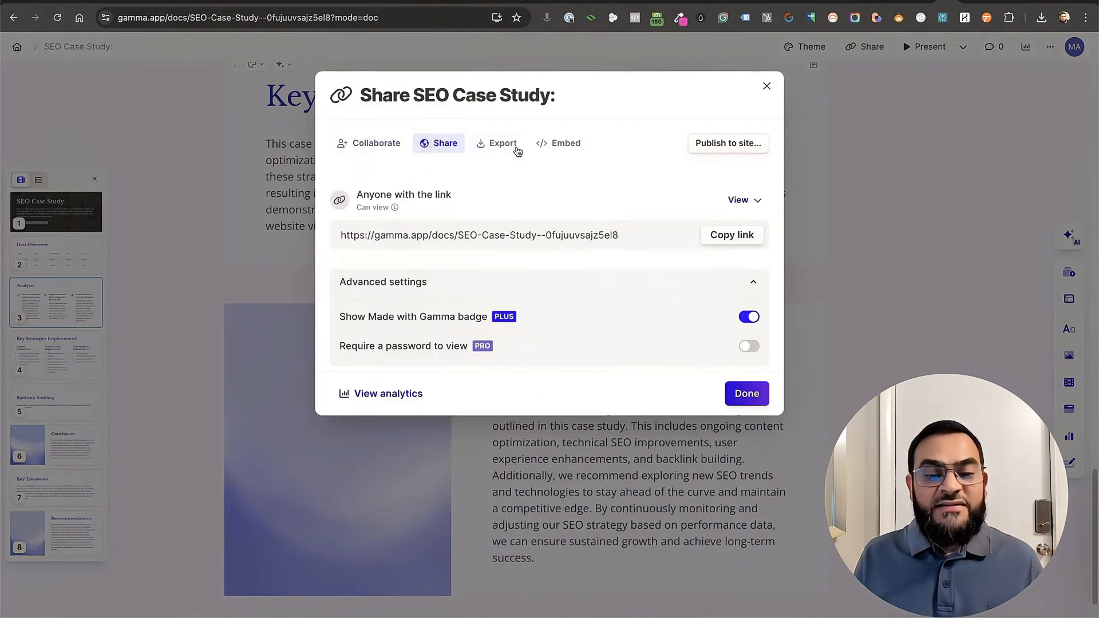
{"action": "left_click", "coordinate": [501, 143]}
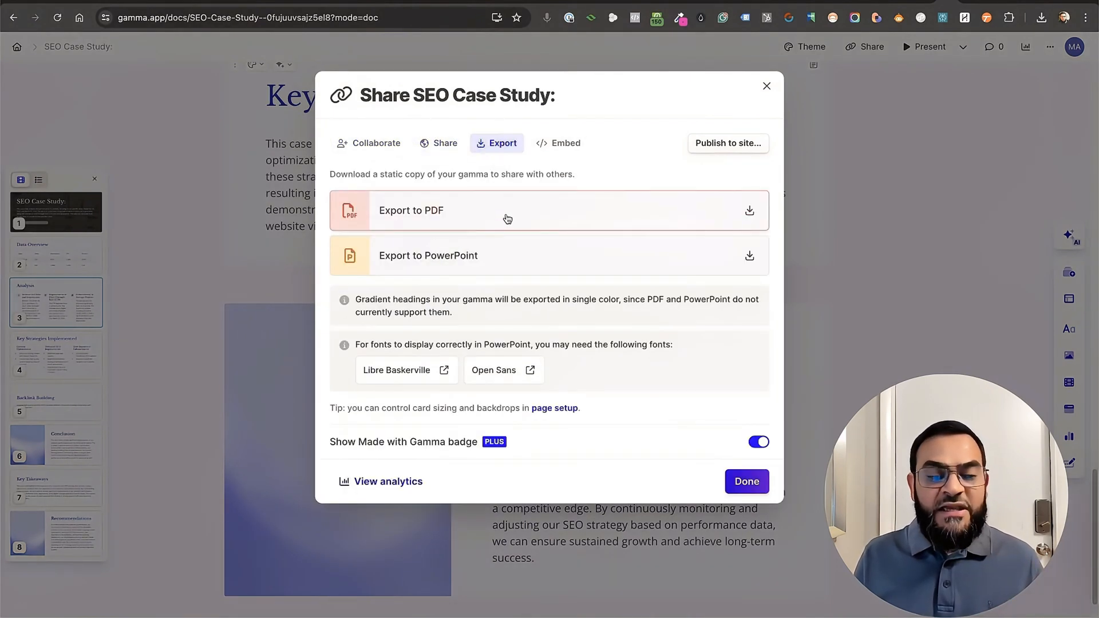
{"action": "mouse_move", "coordinate": [566, 143]}
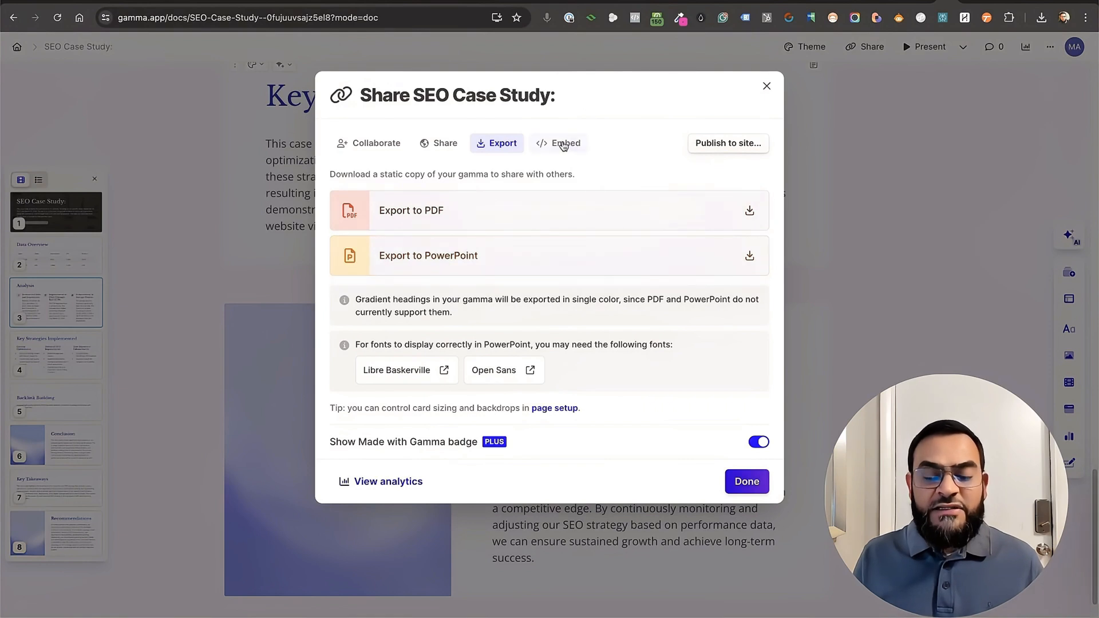
{"action": "left_click", "coordinate": [564, 143]}
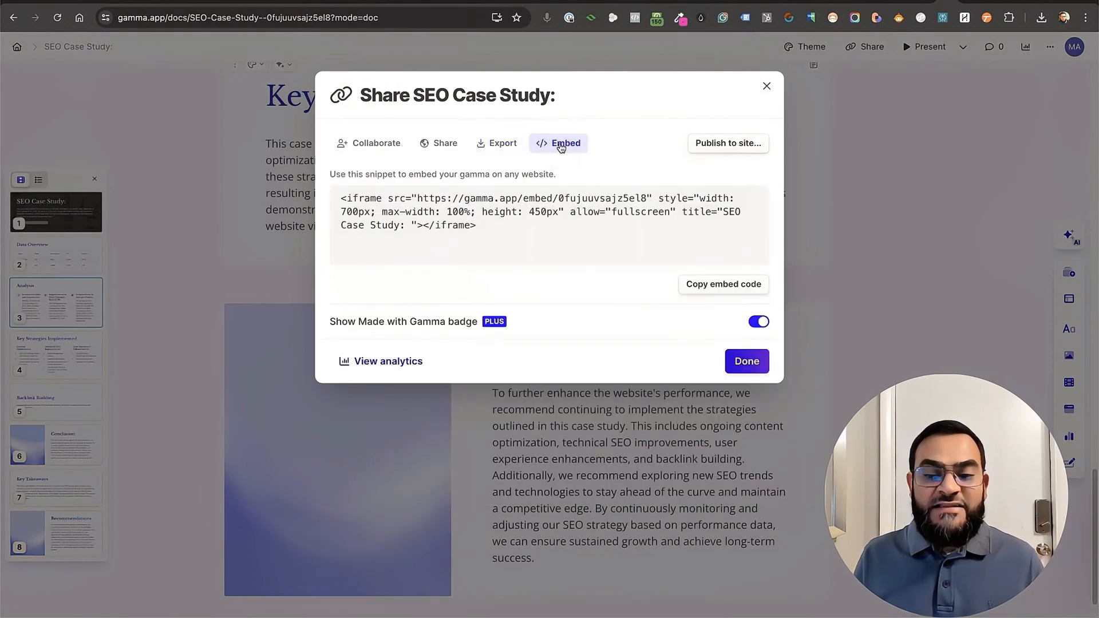
{"action": "mouse_move", "coordinate": [728, 148]}
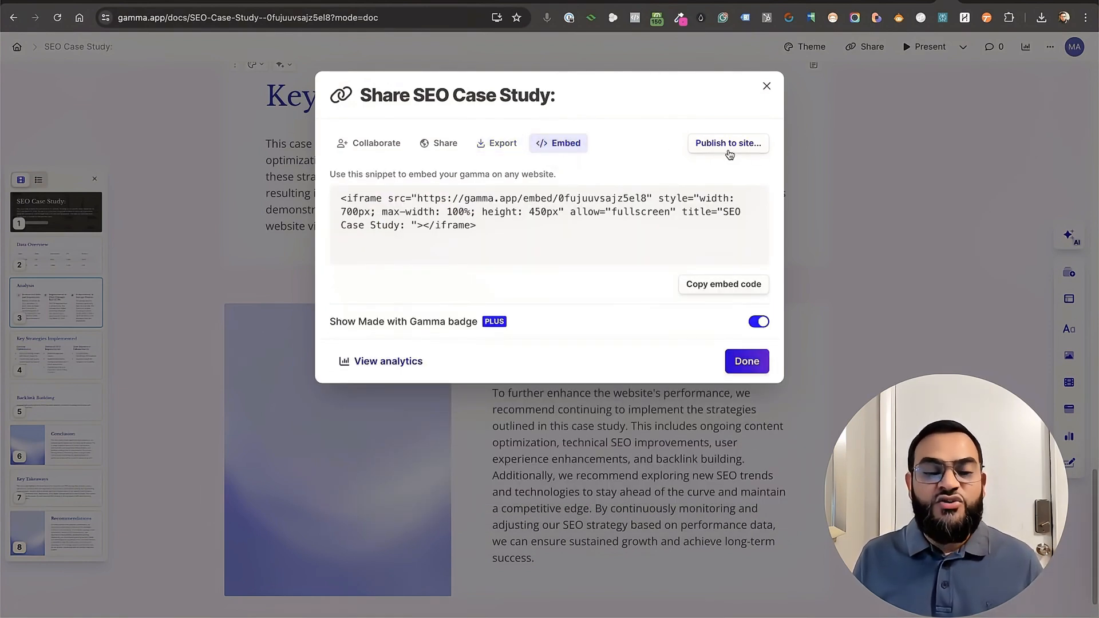
{"action": "left_click", "coordinate": [503, 143]}
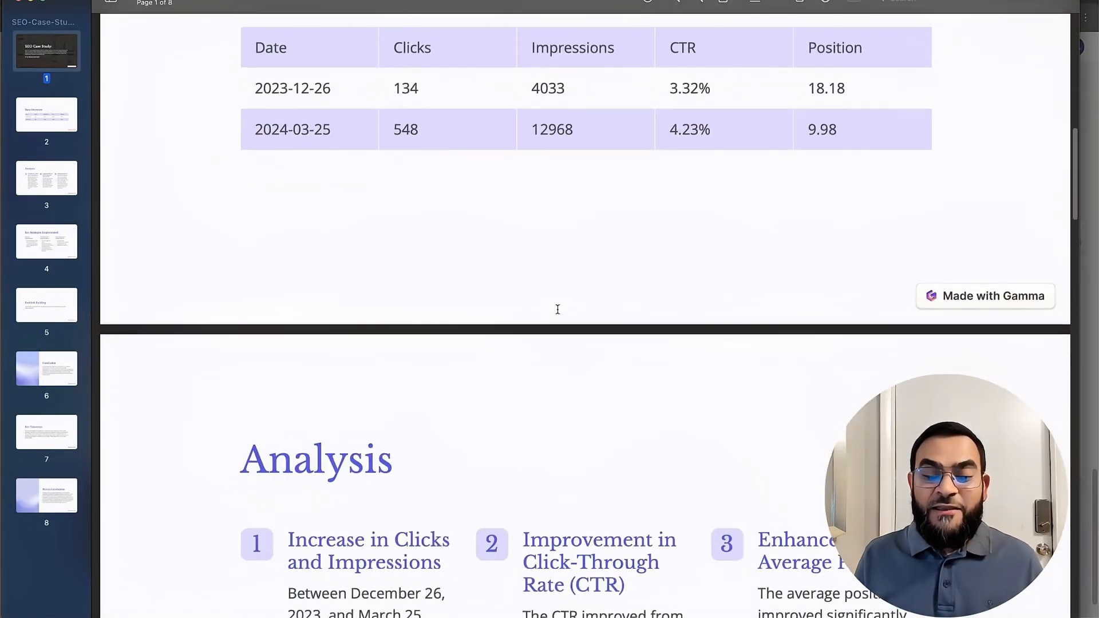
Jump to the Backlink Building page of the exported PDF and scroll to the Conclusion
{"action": "left_click", "coordinate": [45, 304]}
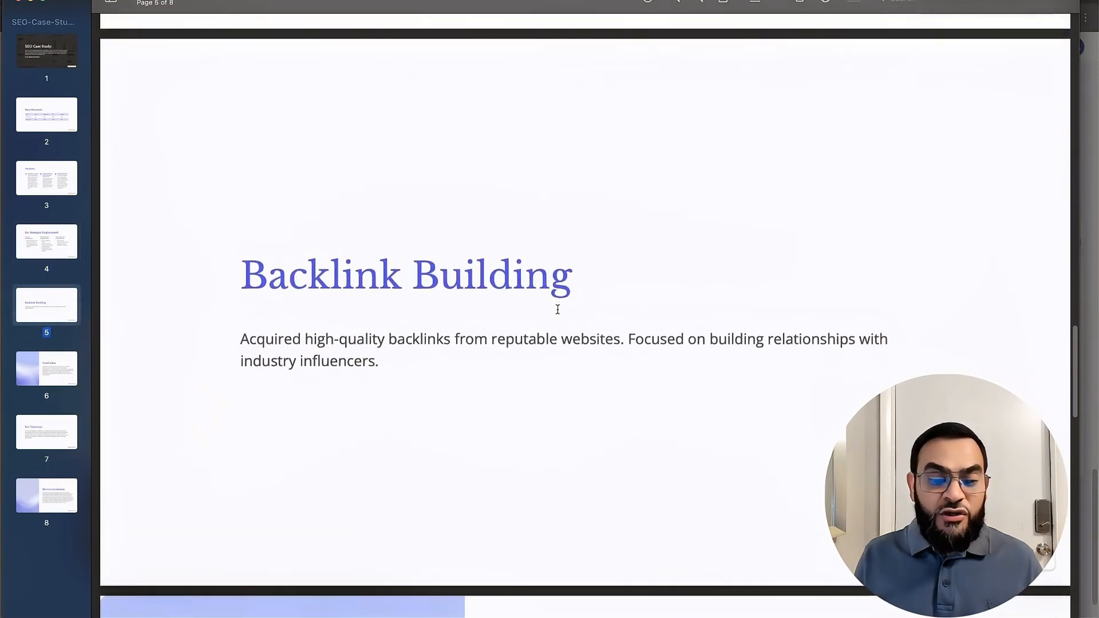
{"action": "scroll", "scroll_direction": "down", "scroll_amount": 3}
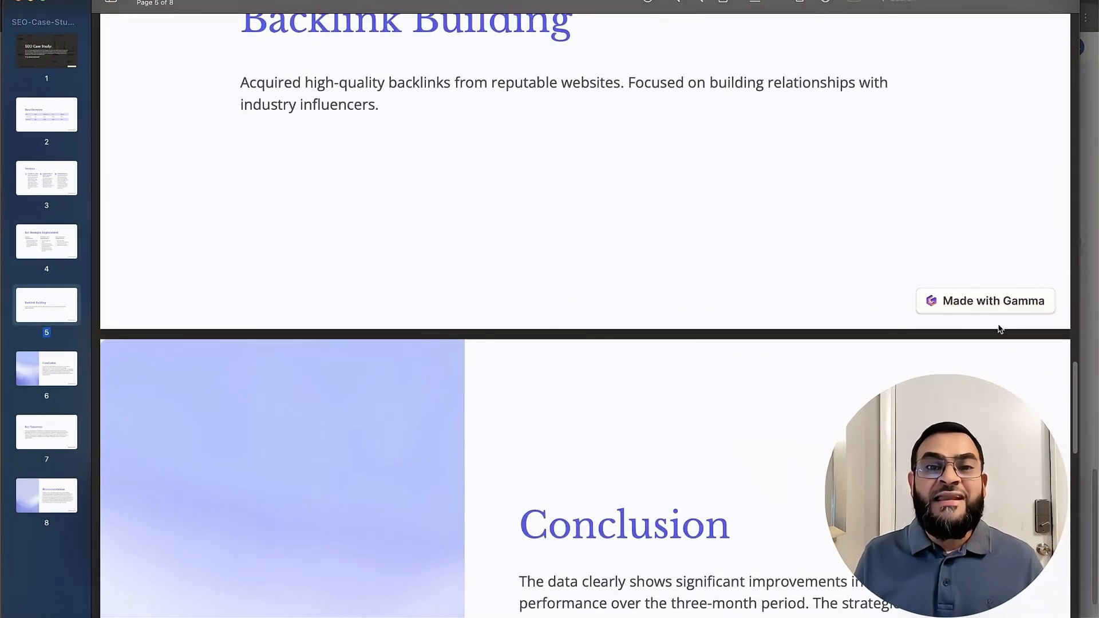
{"action": "mouse_move", "coordinate": [815, 288]}
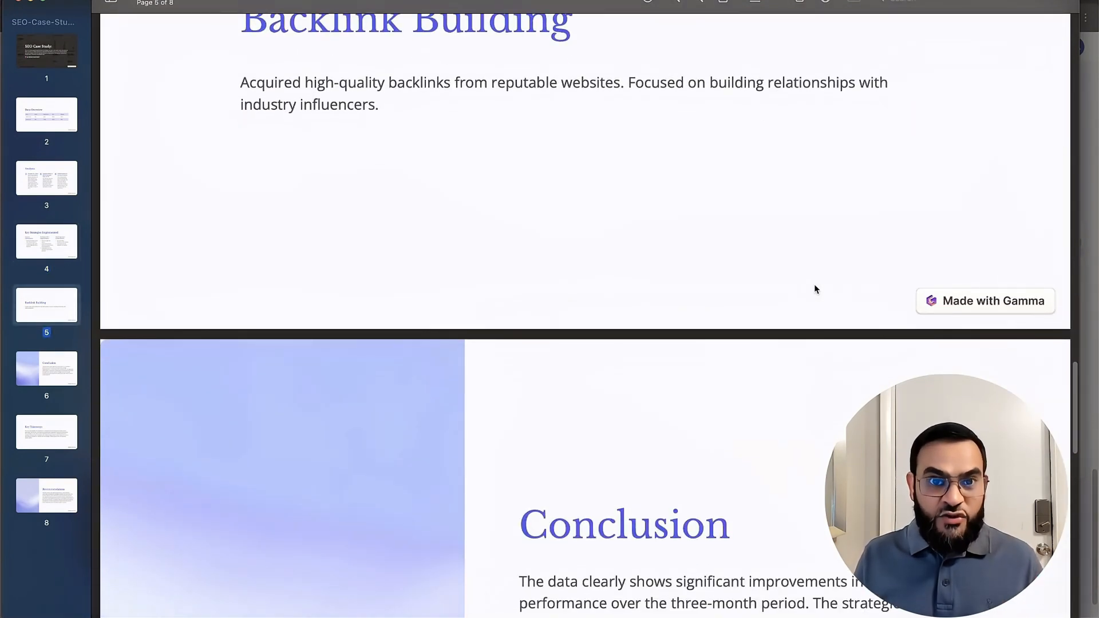